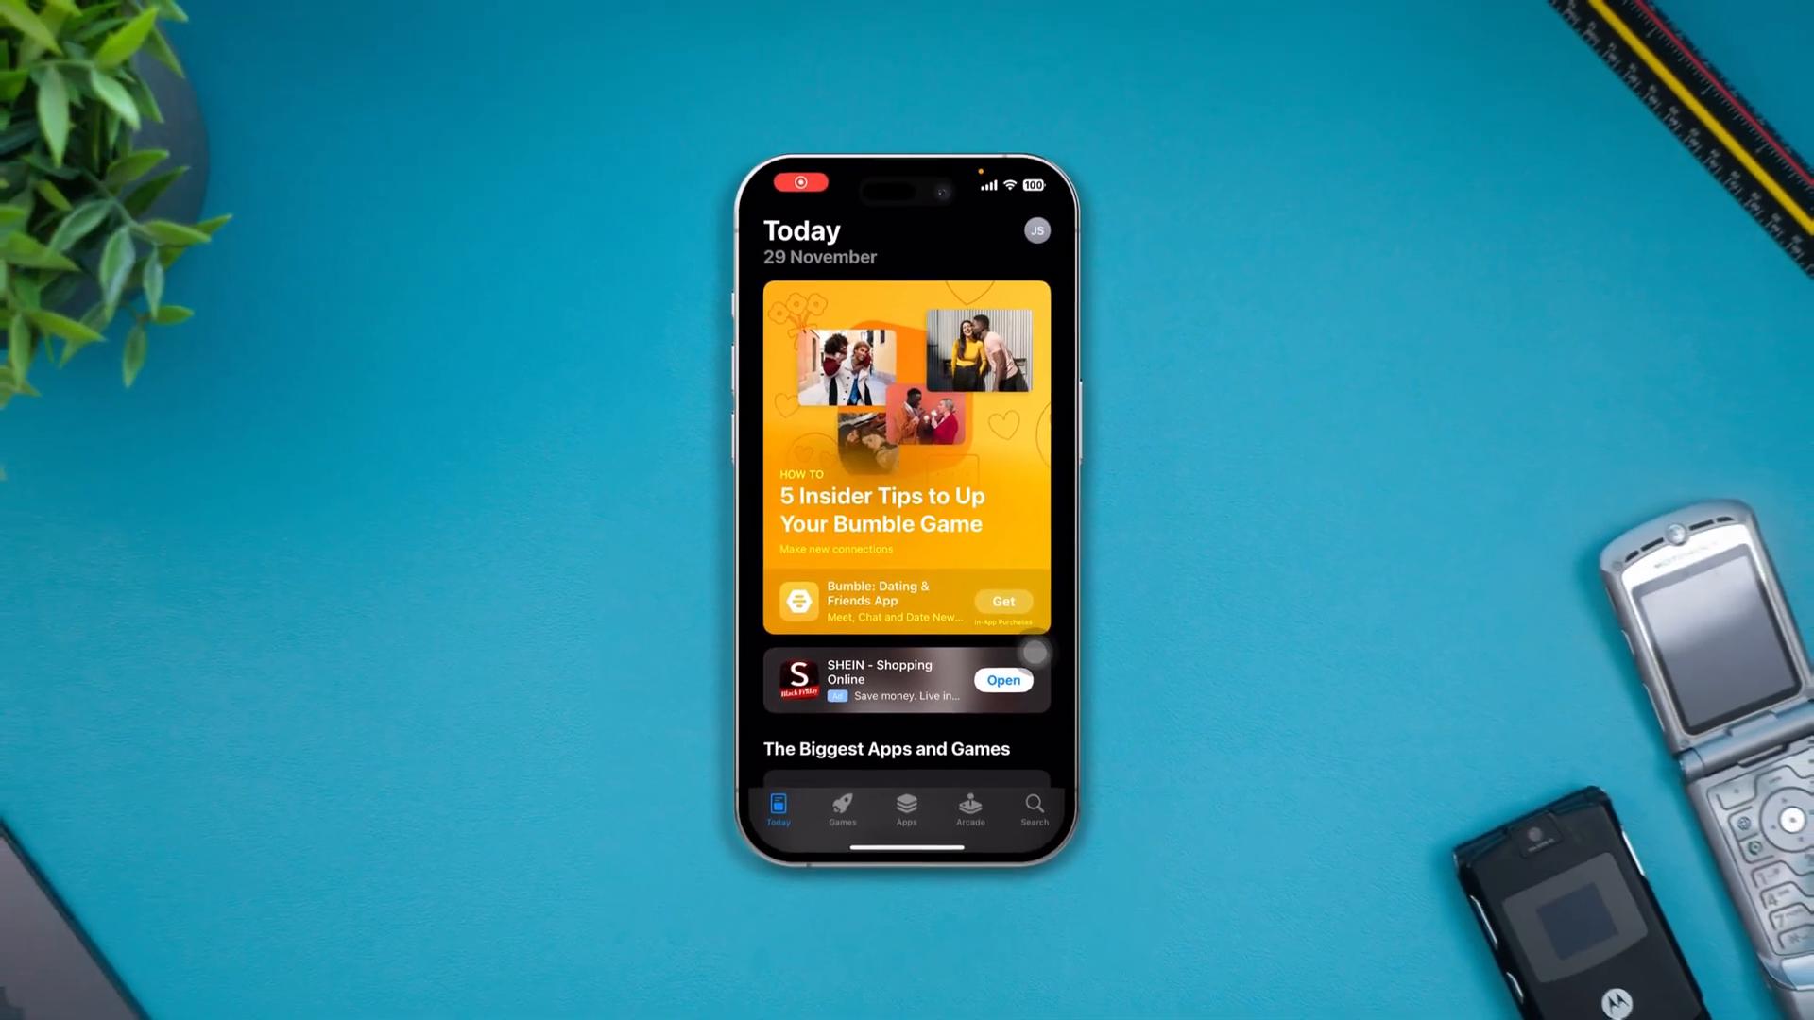
# Scroll down and back up through the App Store Today stories, then go home
pyautogui.scroll(-3)
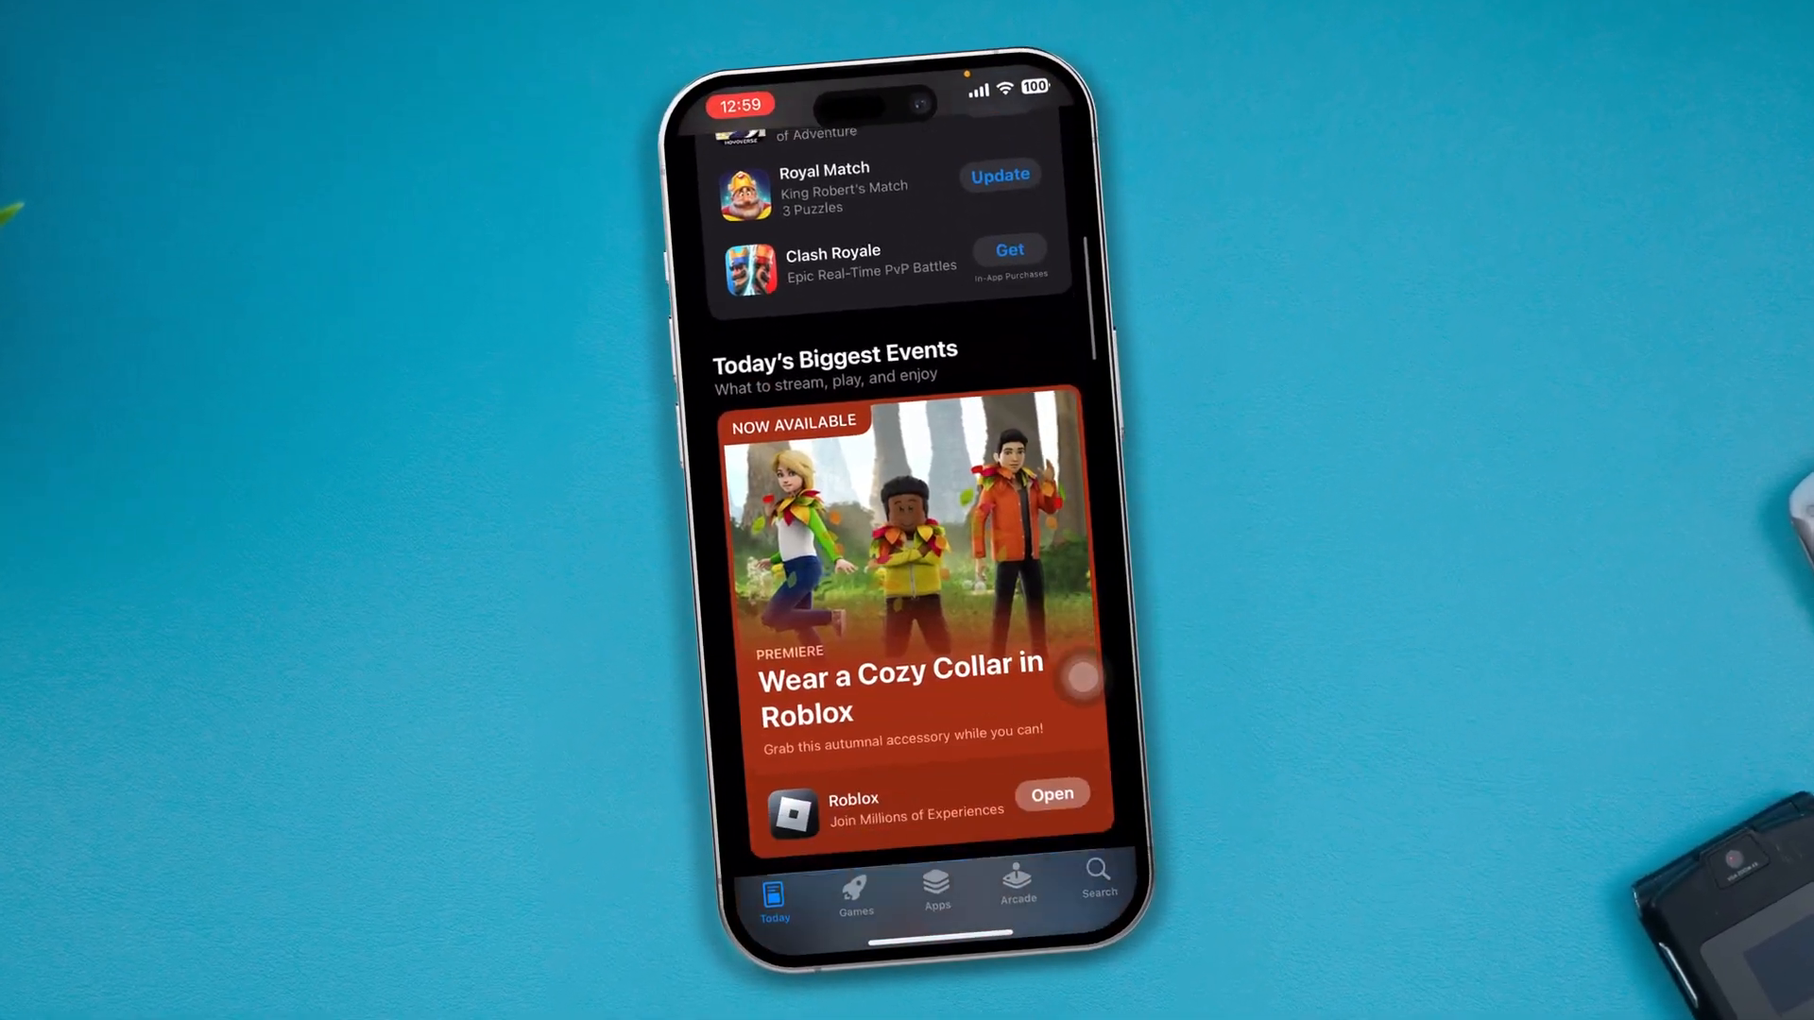
pyautogui.scroll(-3)
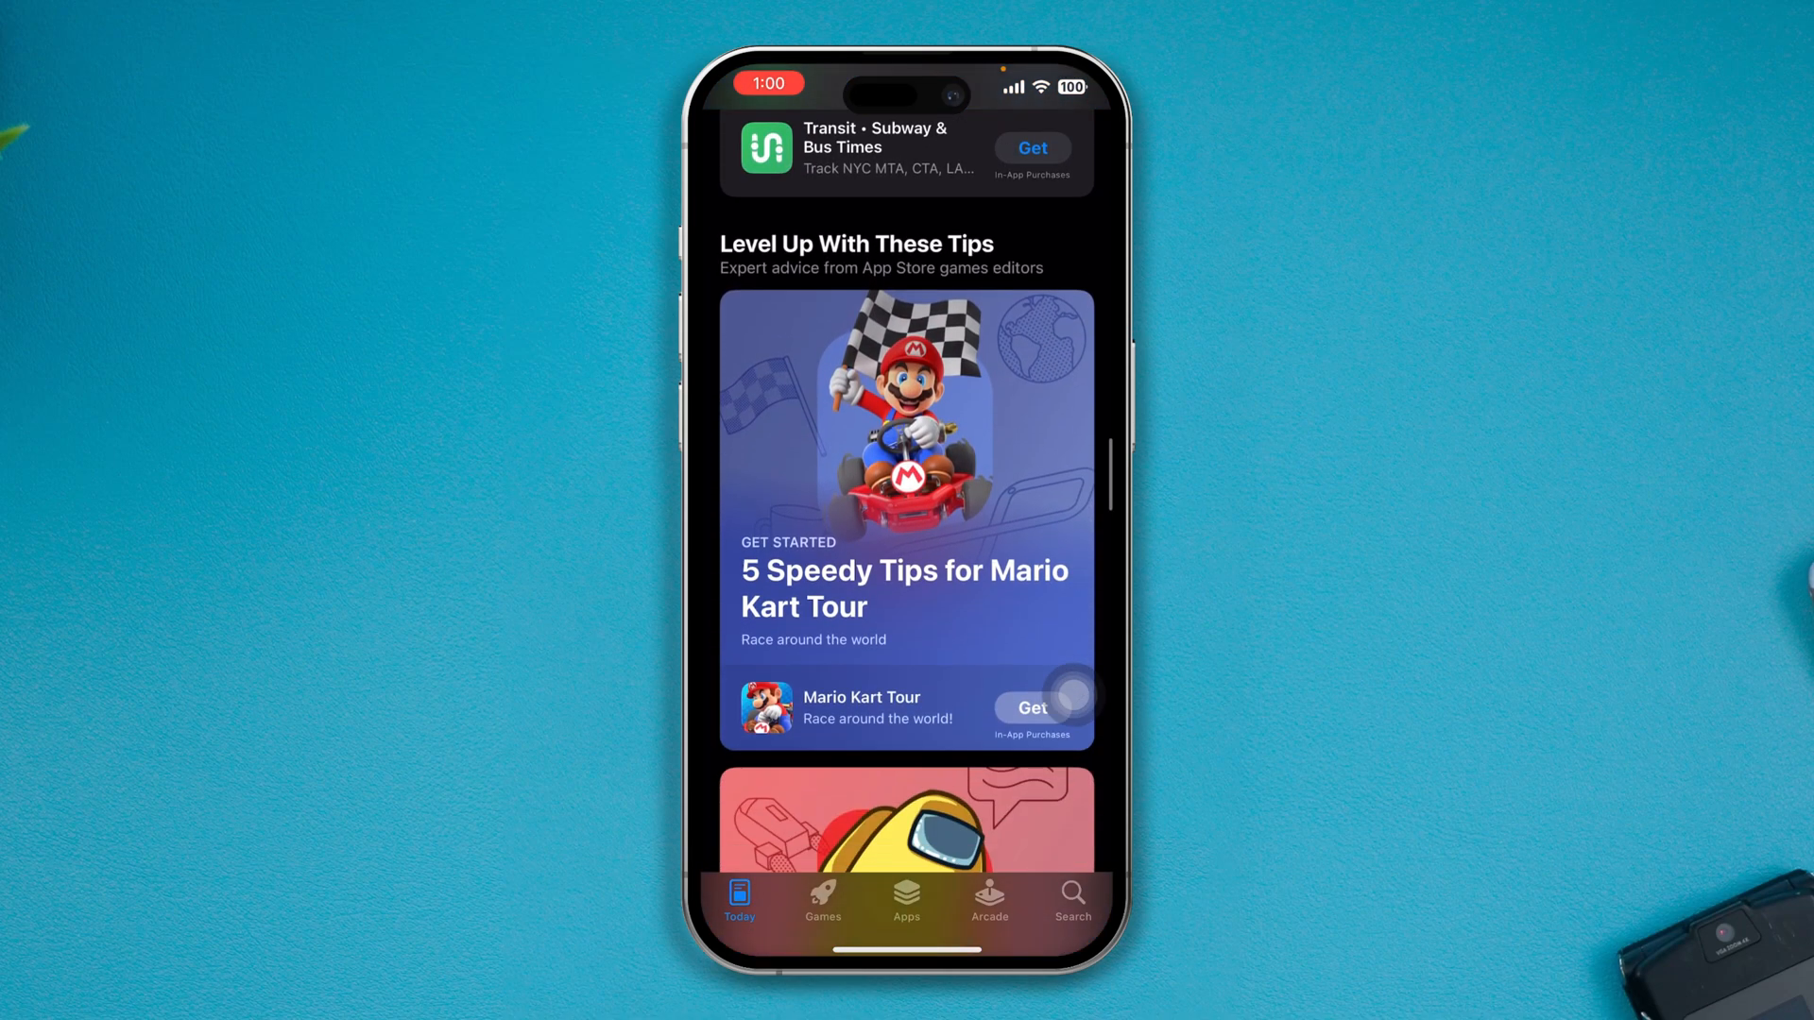
pyautogui.scroll(3)
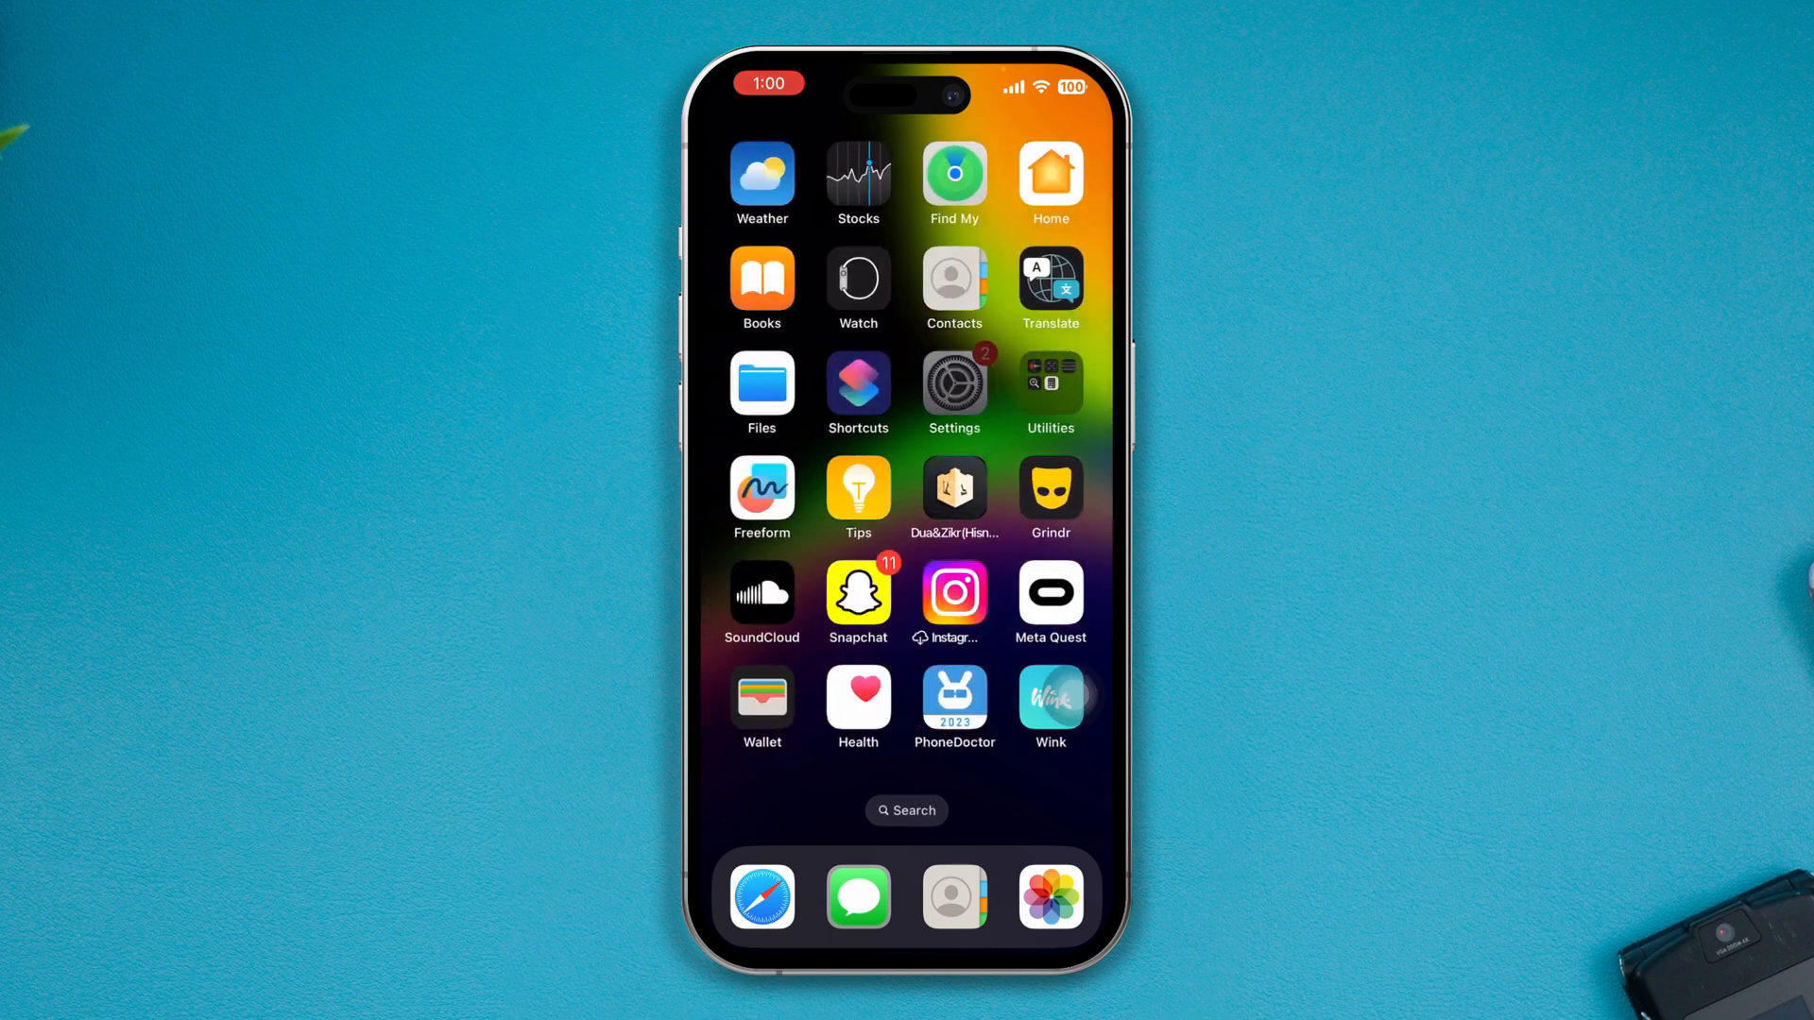
# Open Settings and go into the Apple ID account details
pyautogui.click(953, 383)
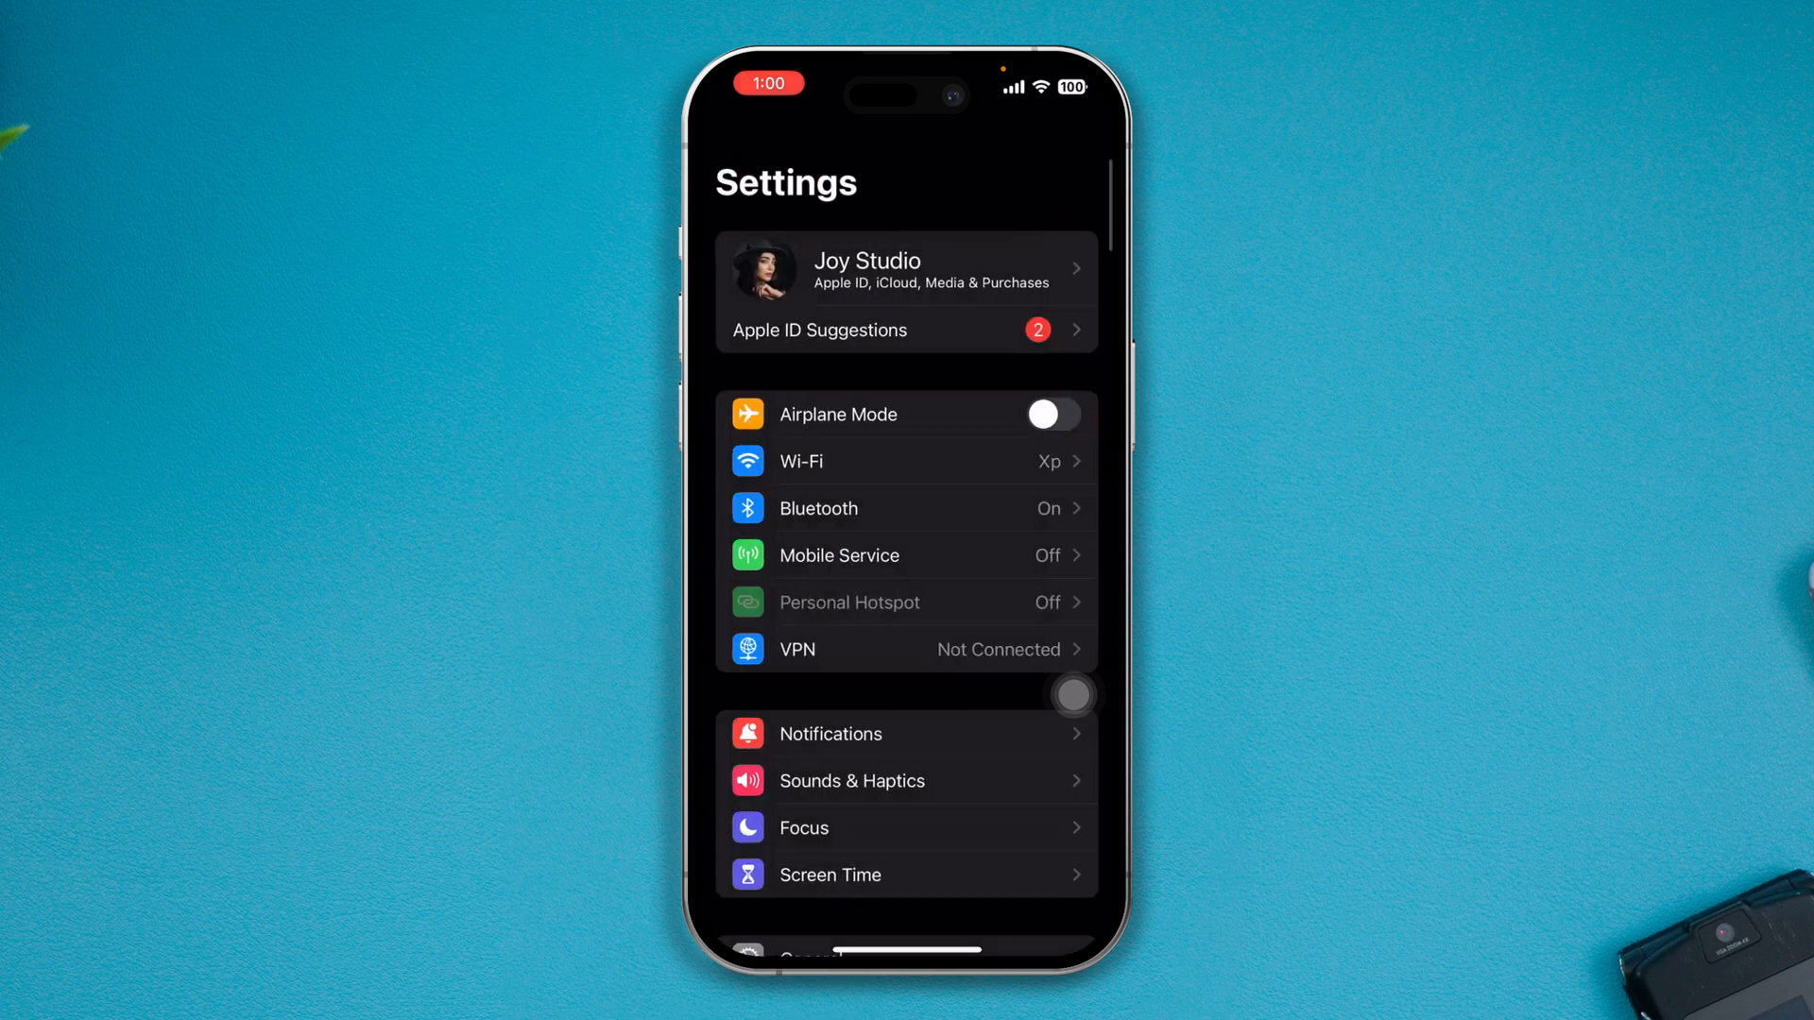
pyautogui.click(906, 274)
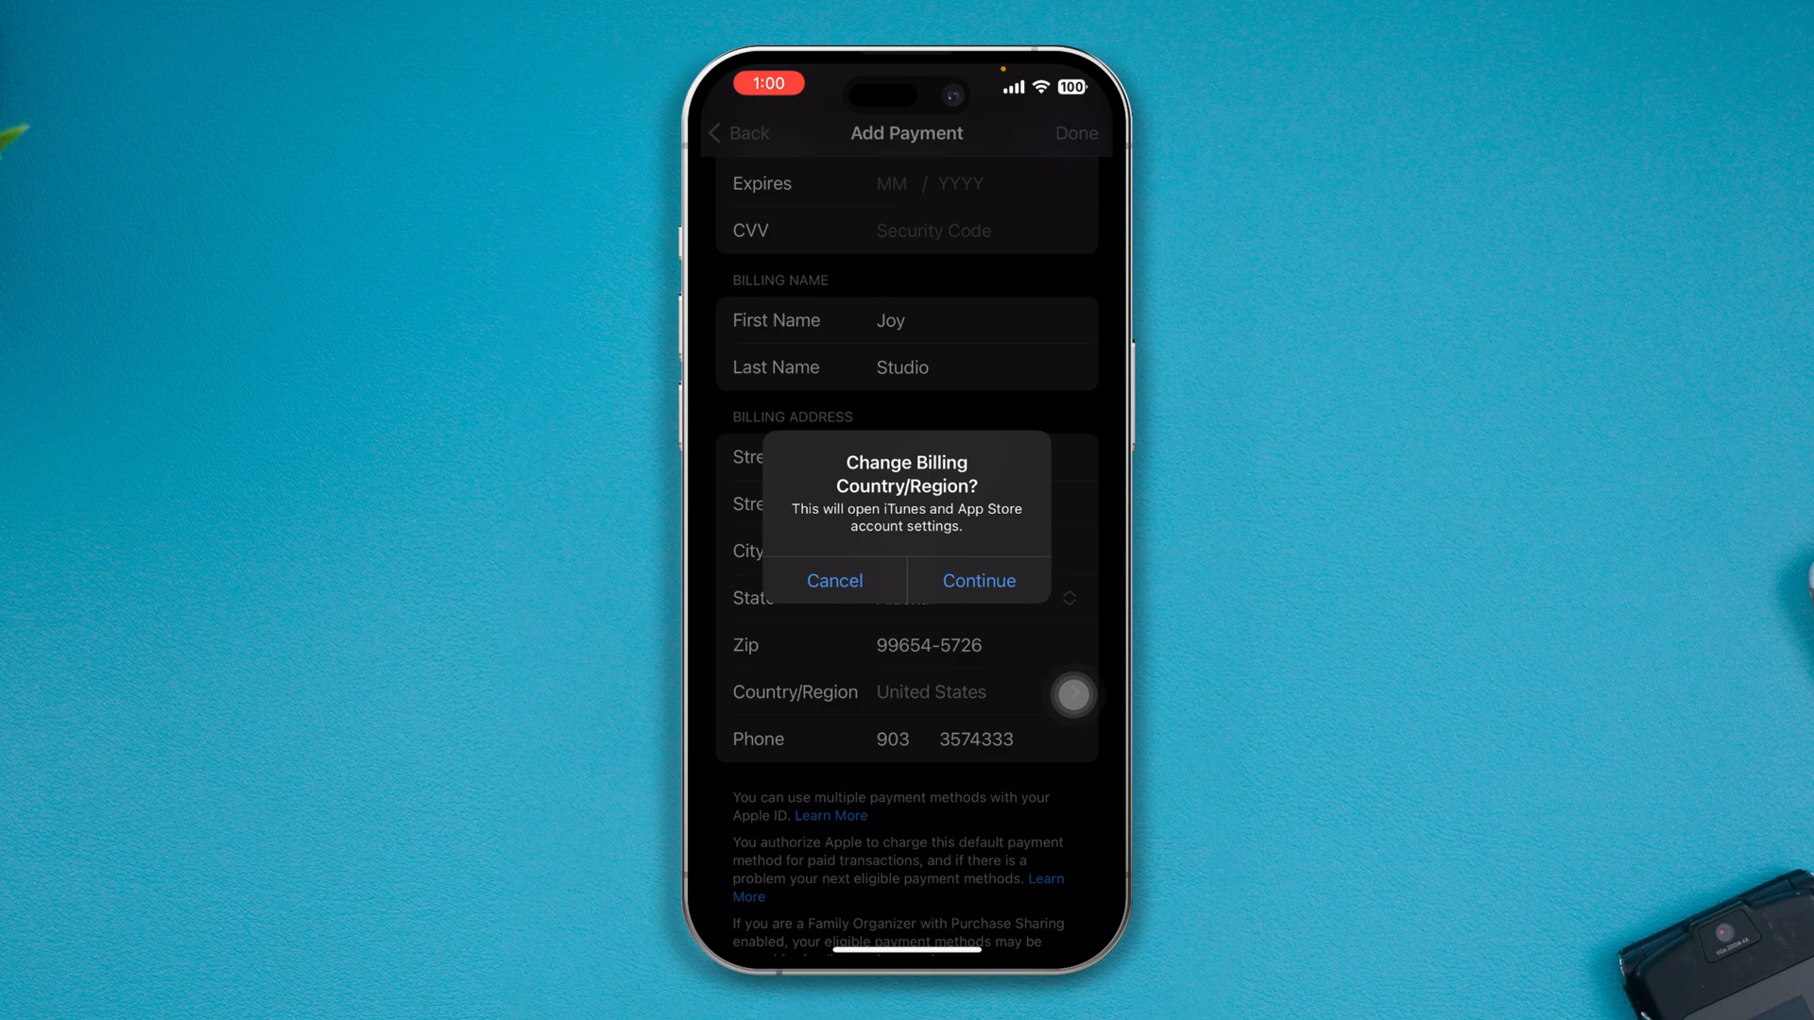
# Dismiss the billing country change prompt and scroll the Add Payment form
pyautogui.click(834, 581)
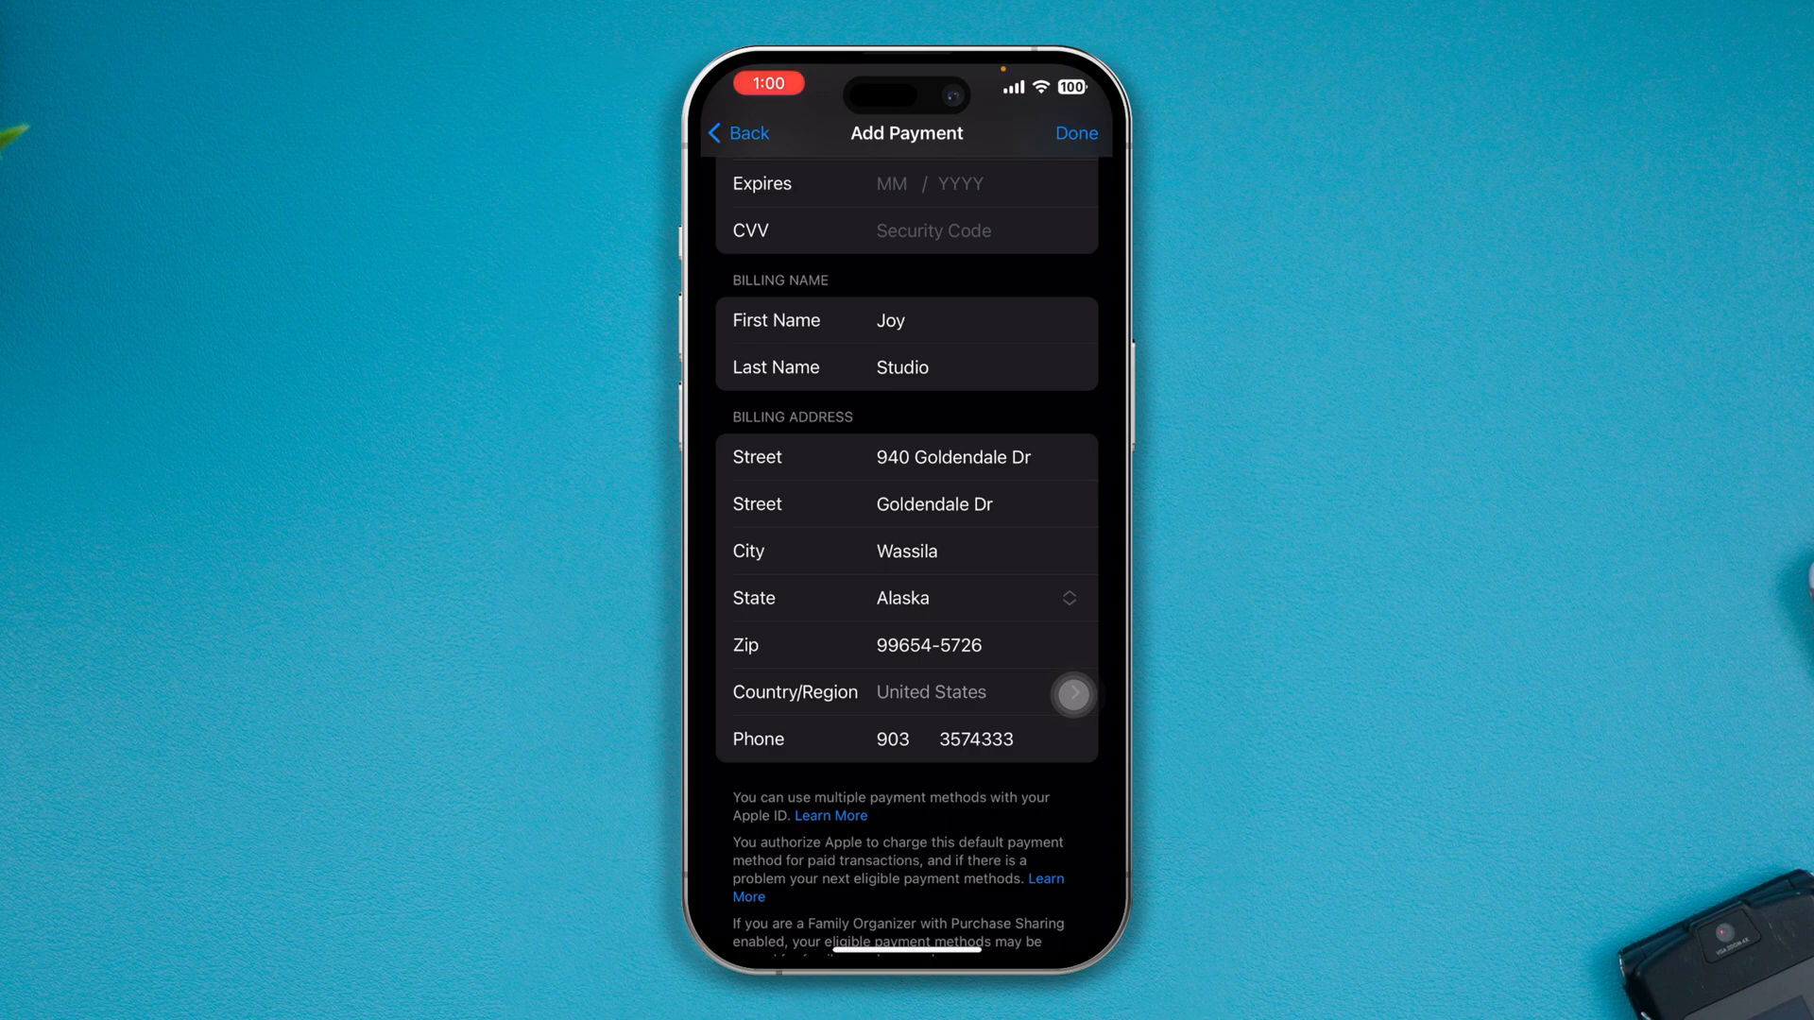
pyautogui.scroll(3)
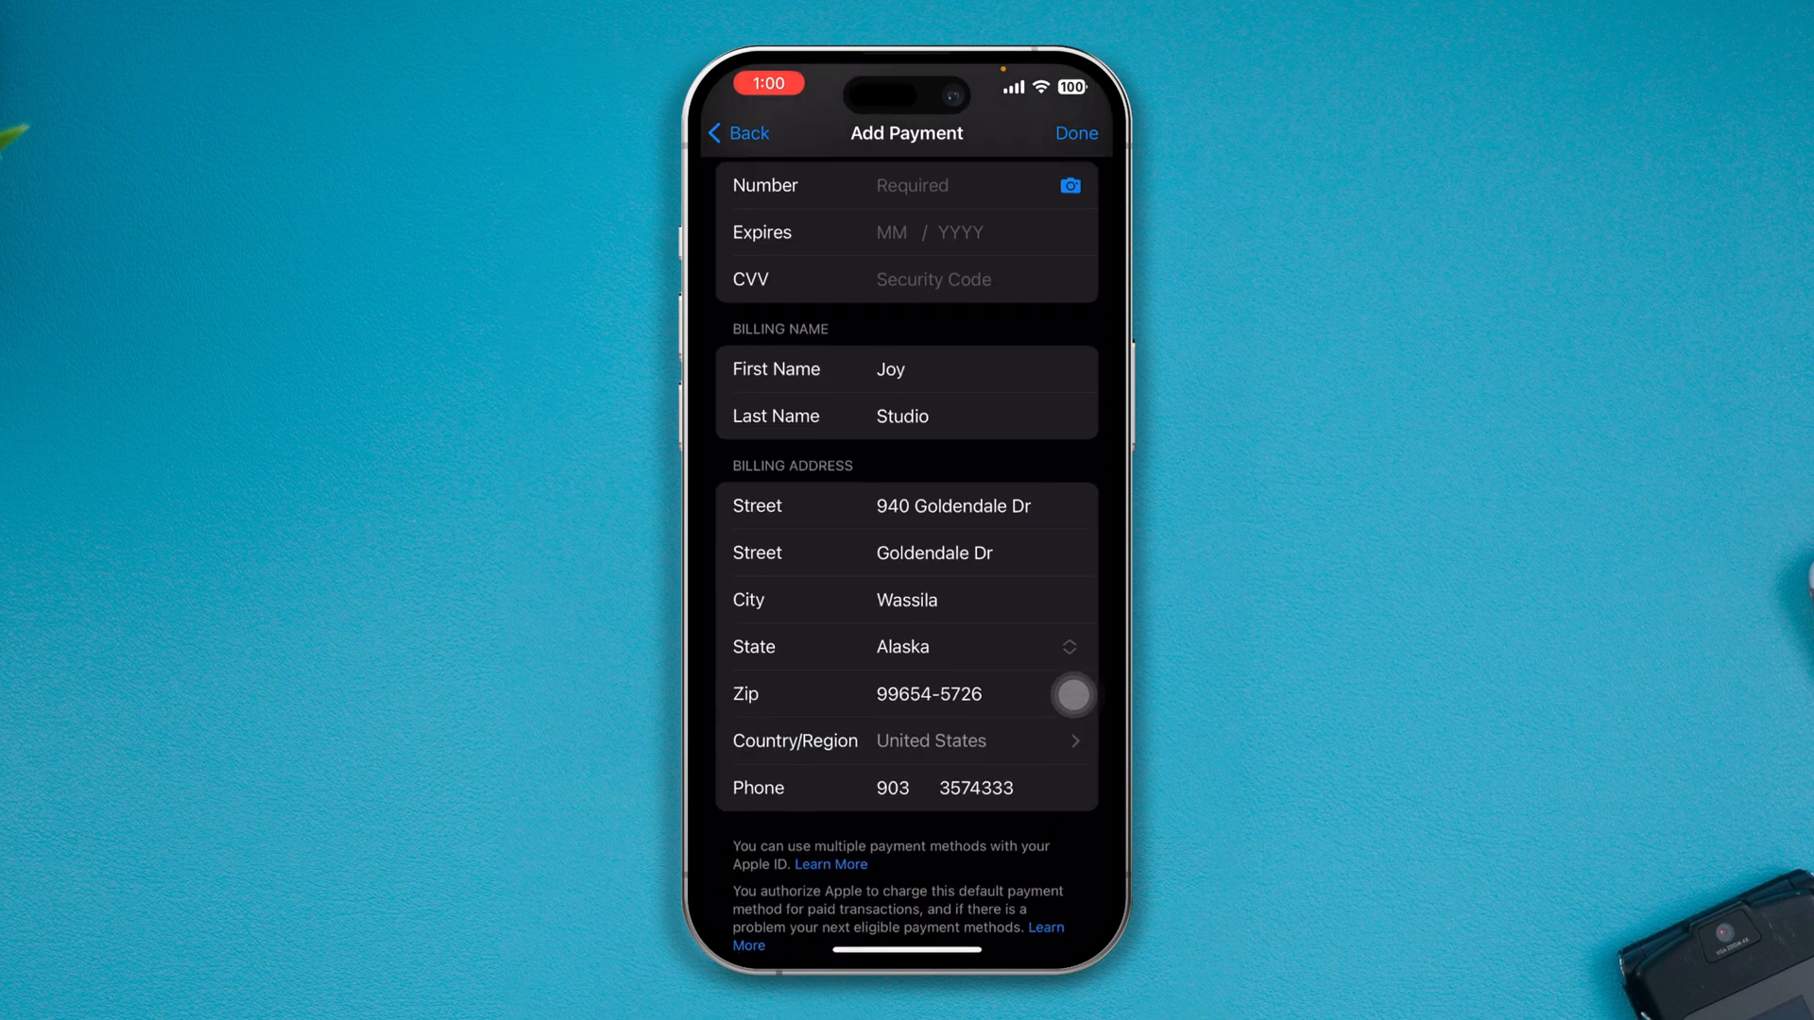
pyautogui.scroll(3)
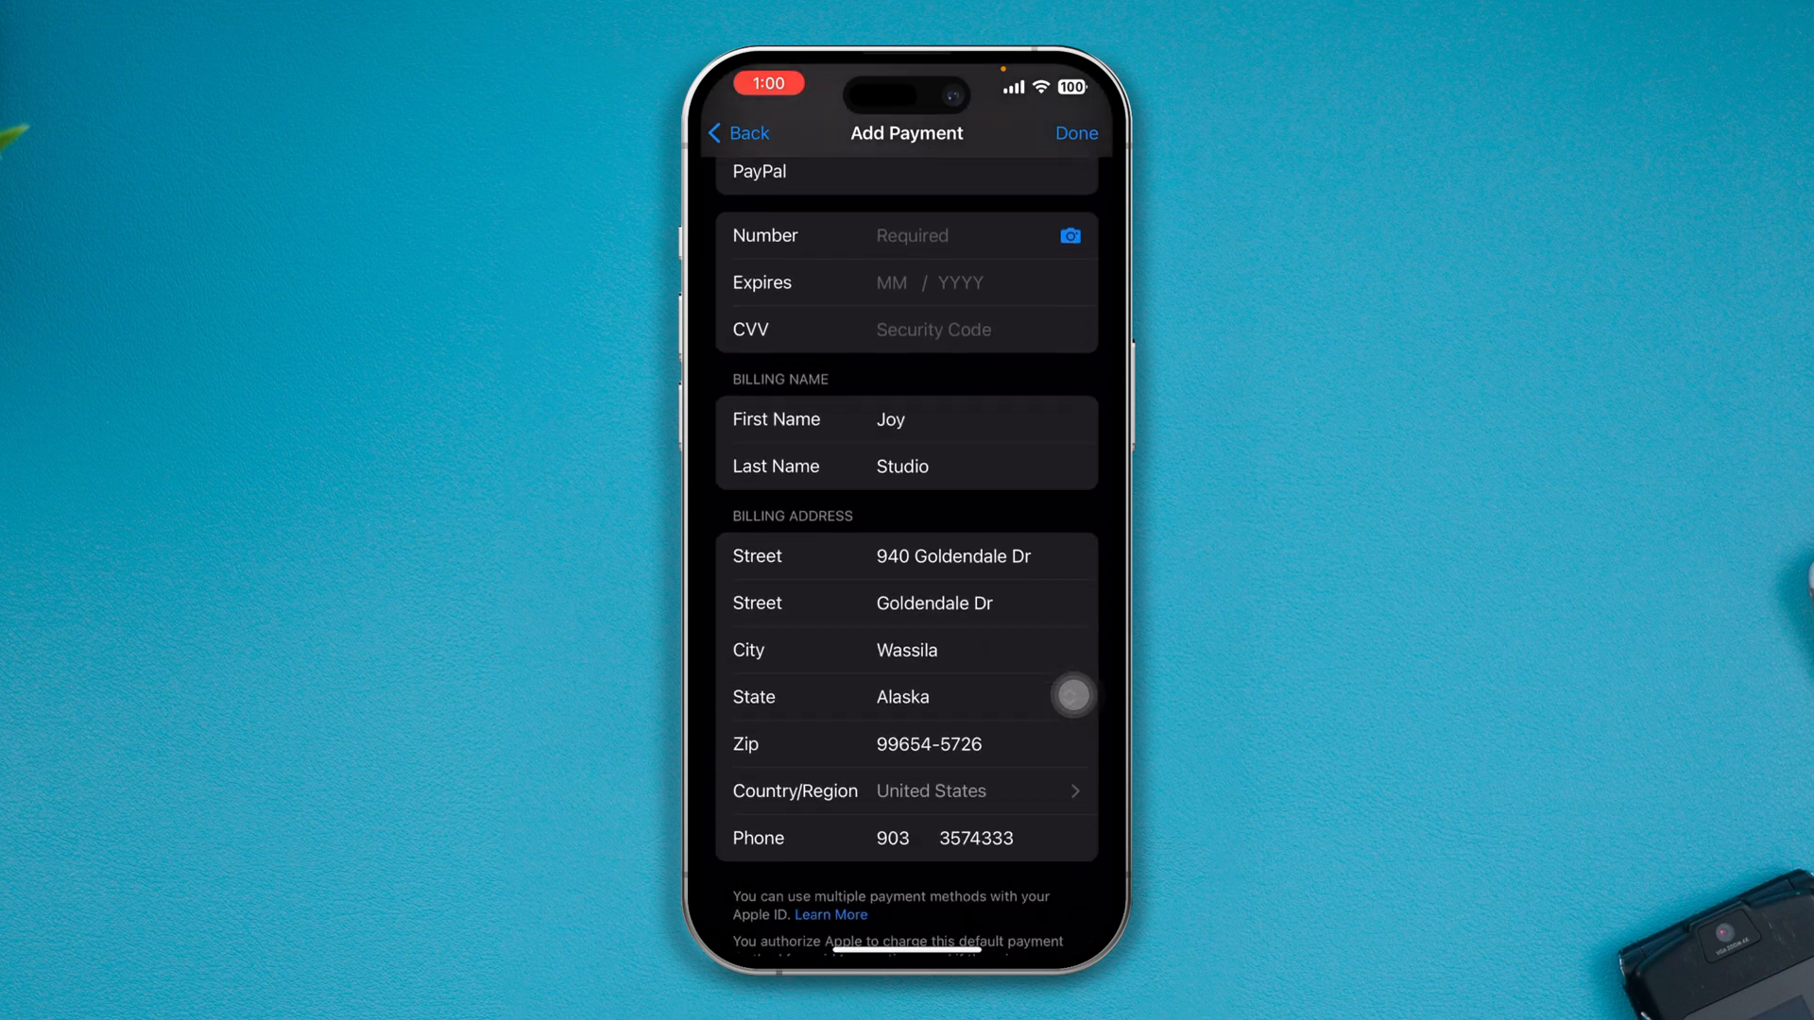
pyautogui.scroll(-3)
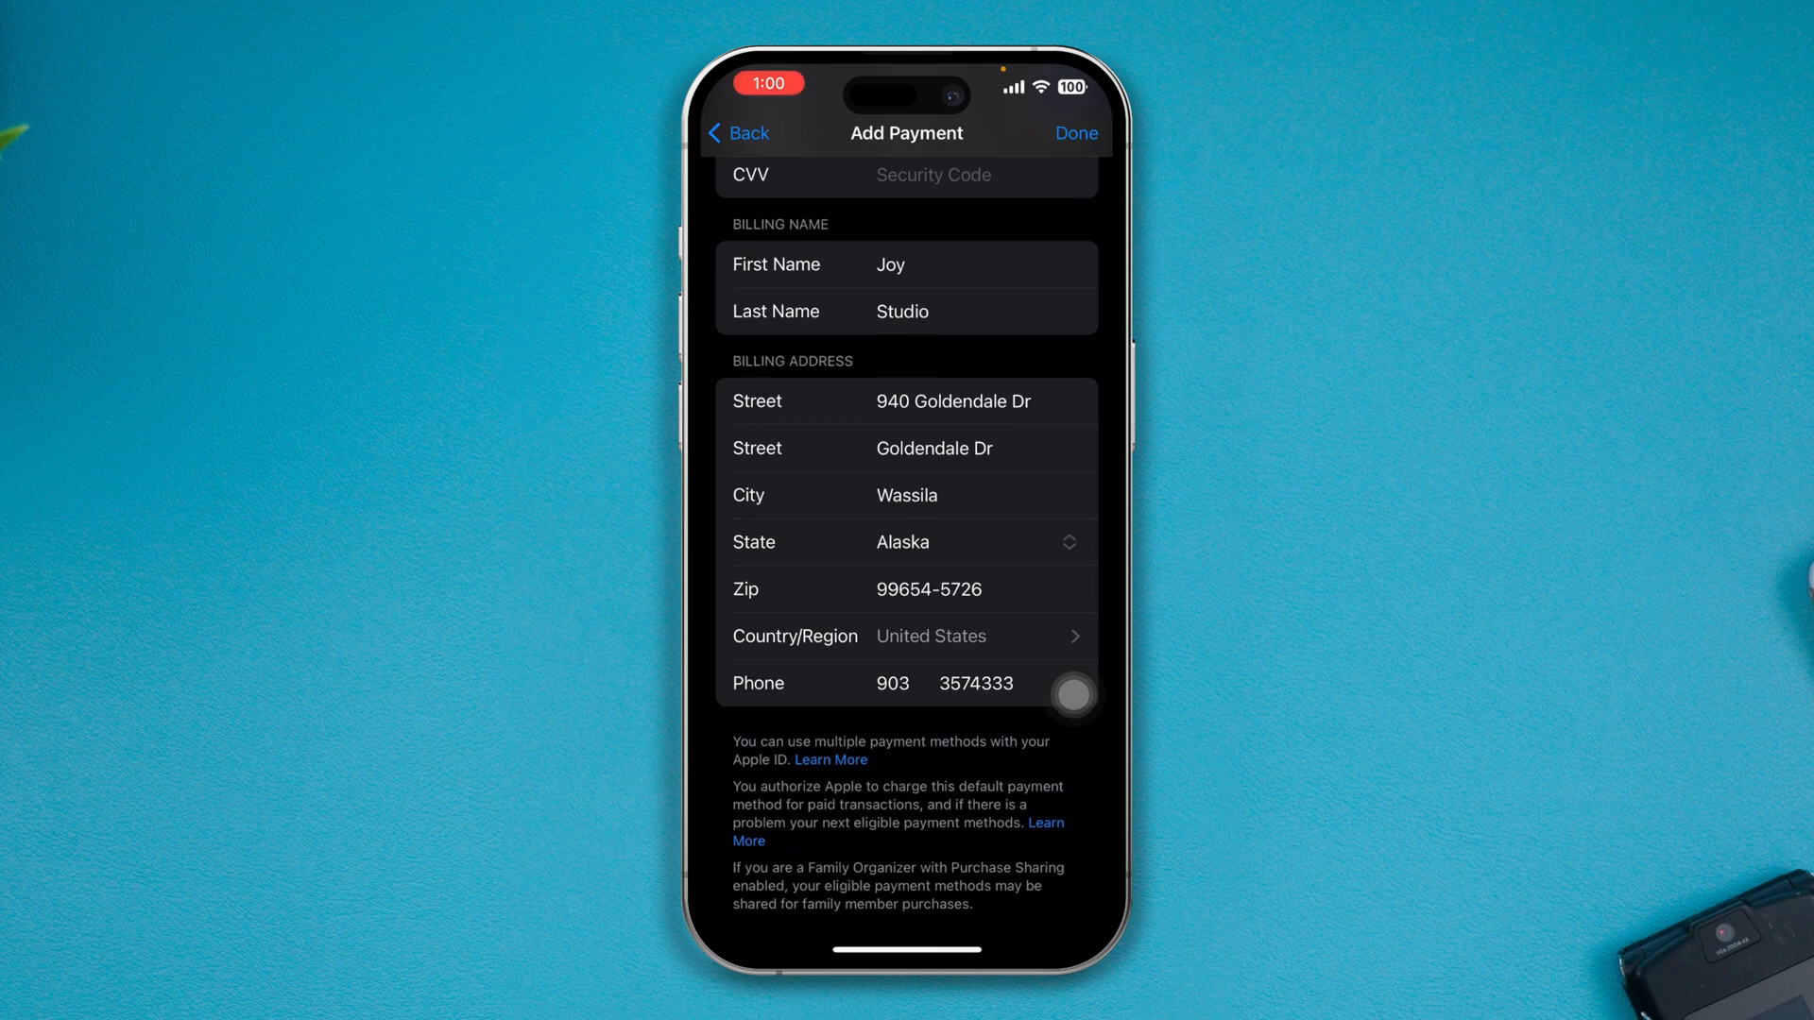
# Retry Country/Region, cancel once, then continue to Account Settings
pyautogui.click(929, 635)
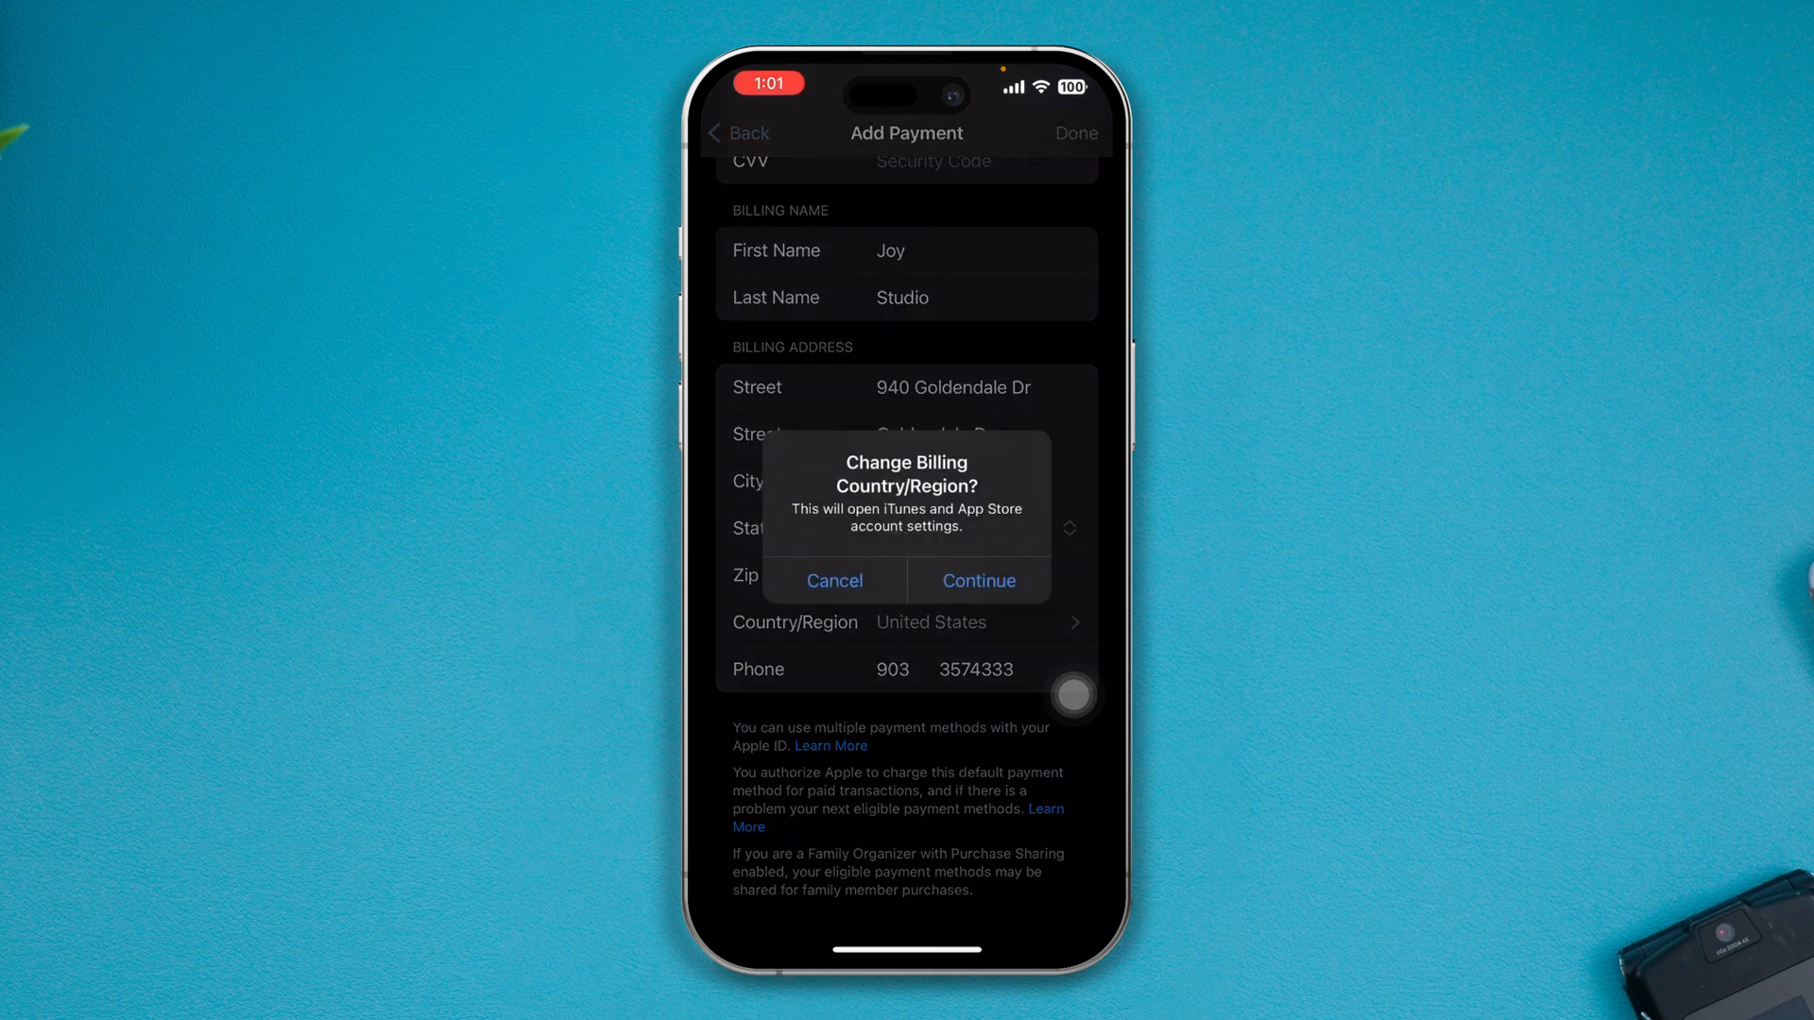
pyautogui.click(978, 579)
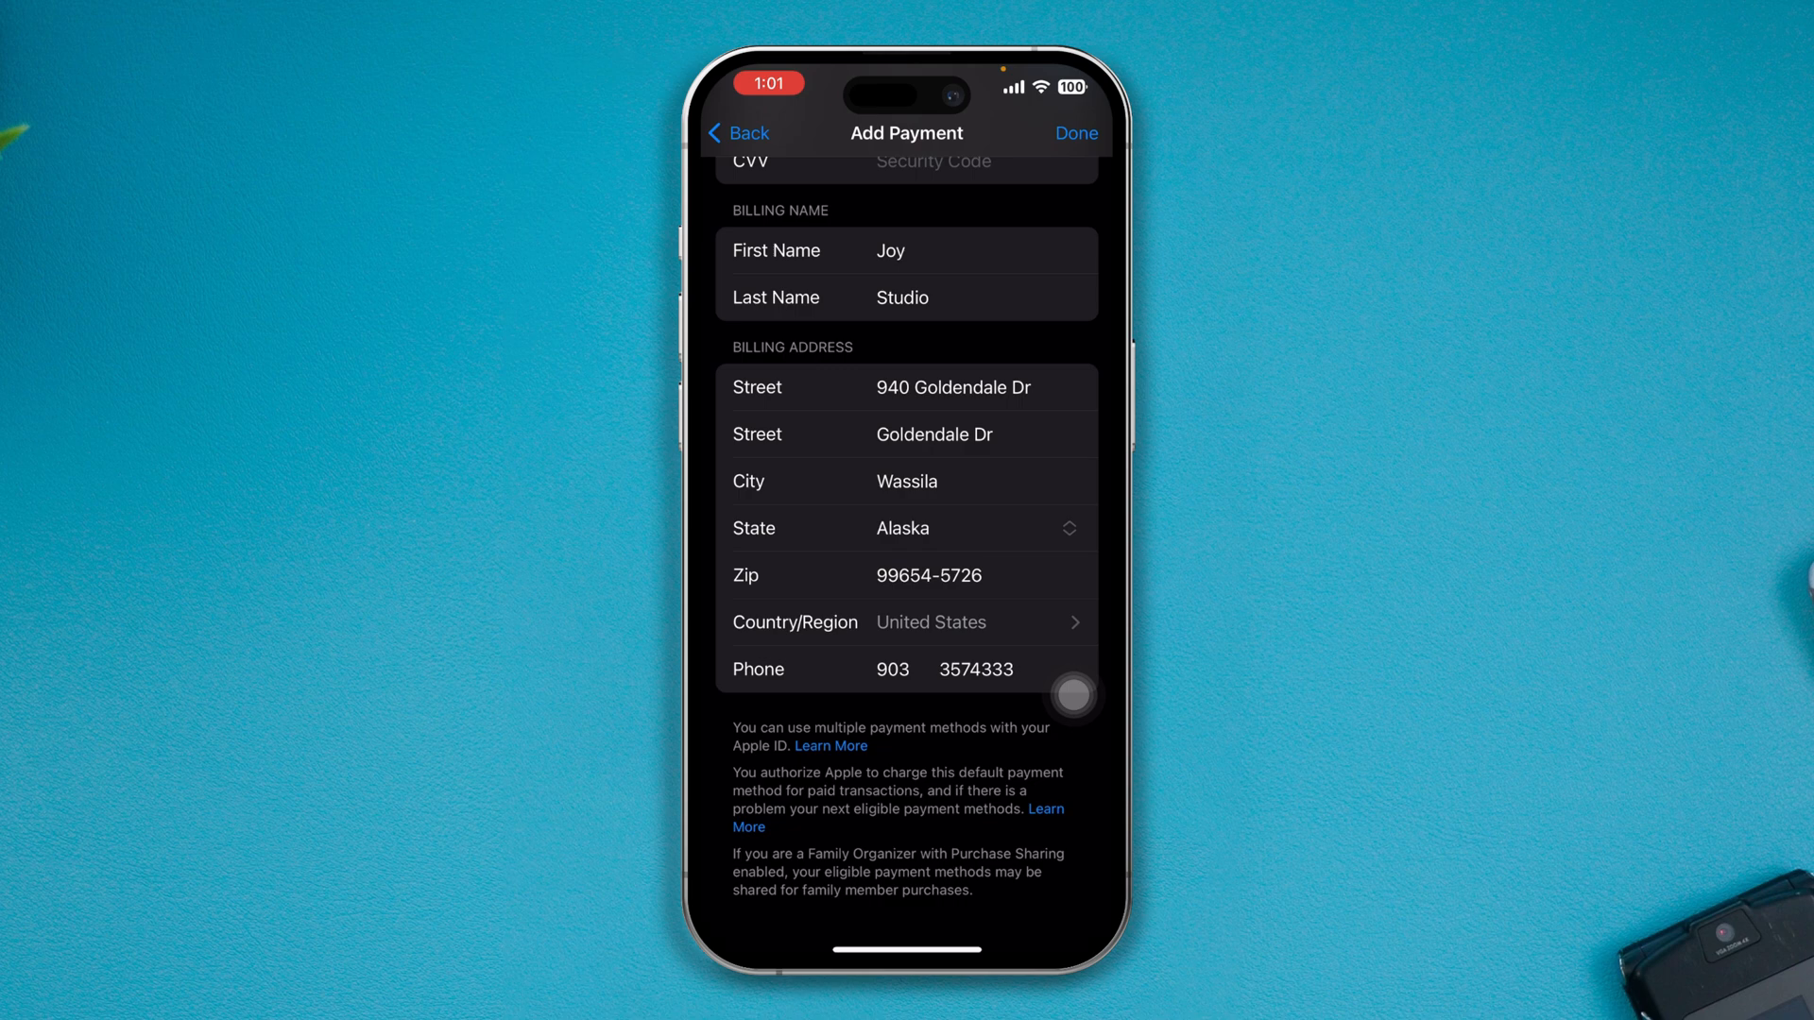
pyautogui.click(929, 622)
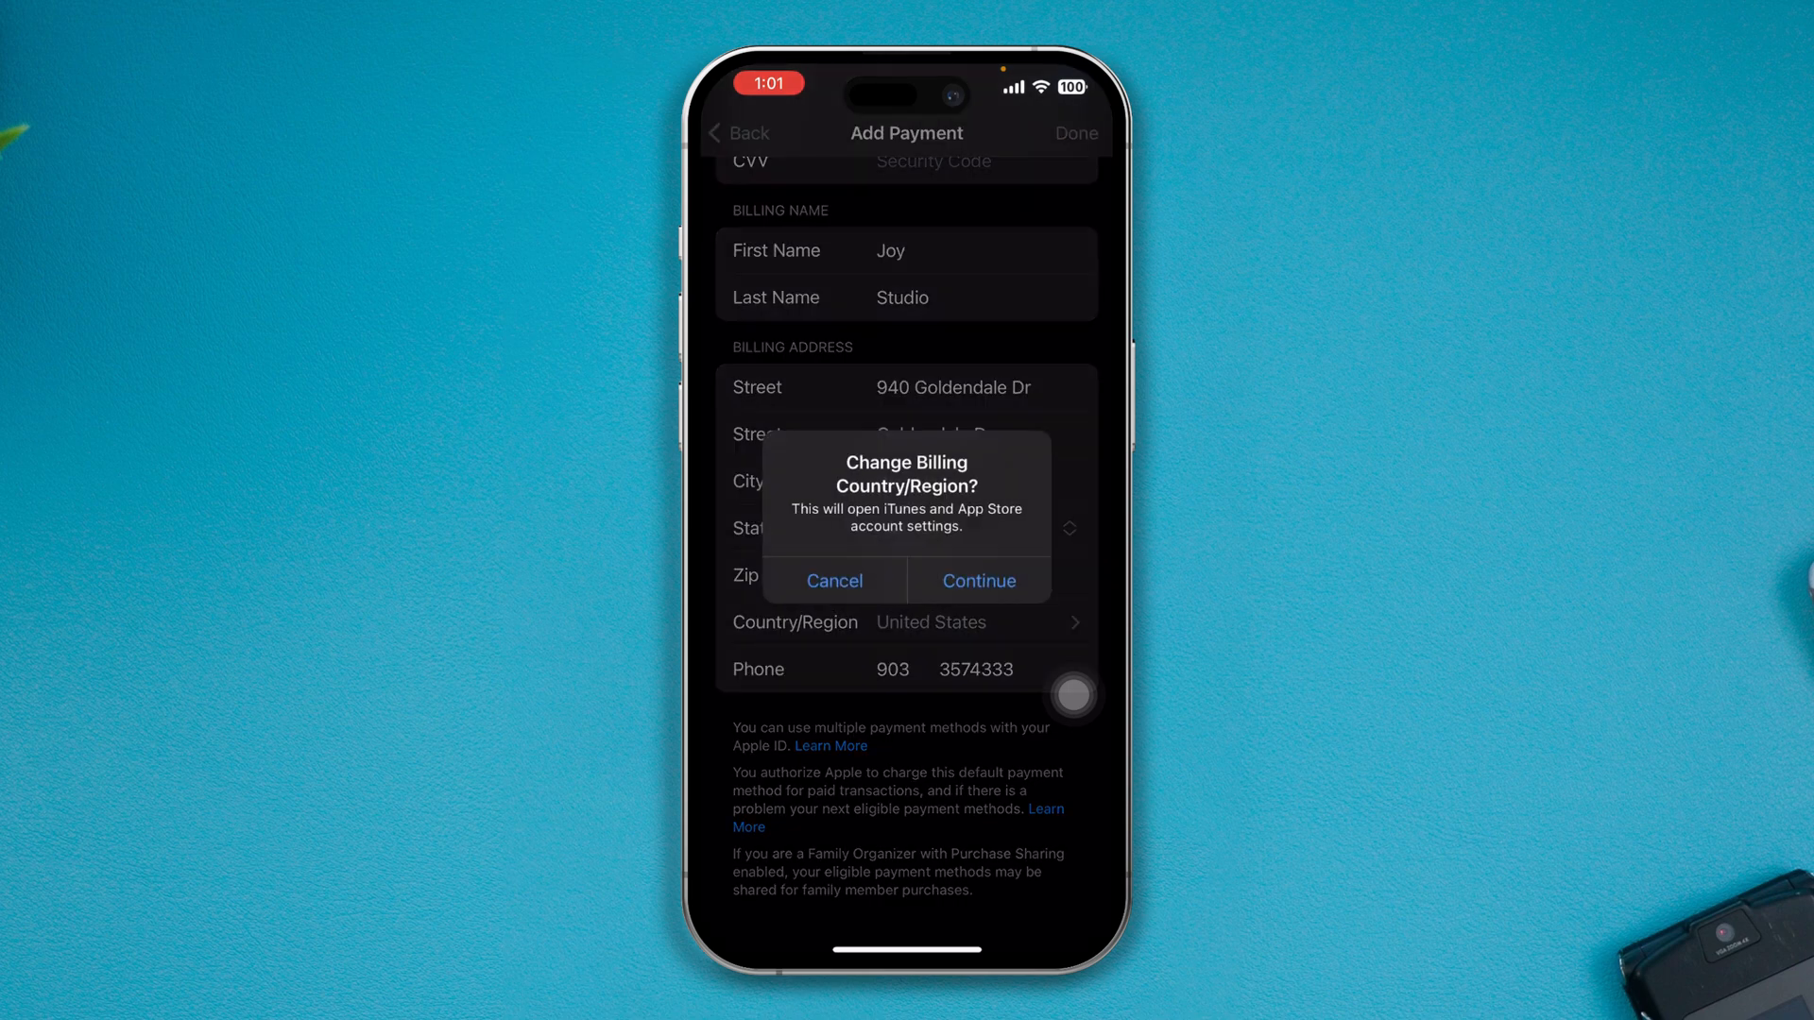
pyautogui.click(978, 581)
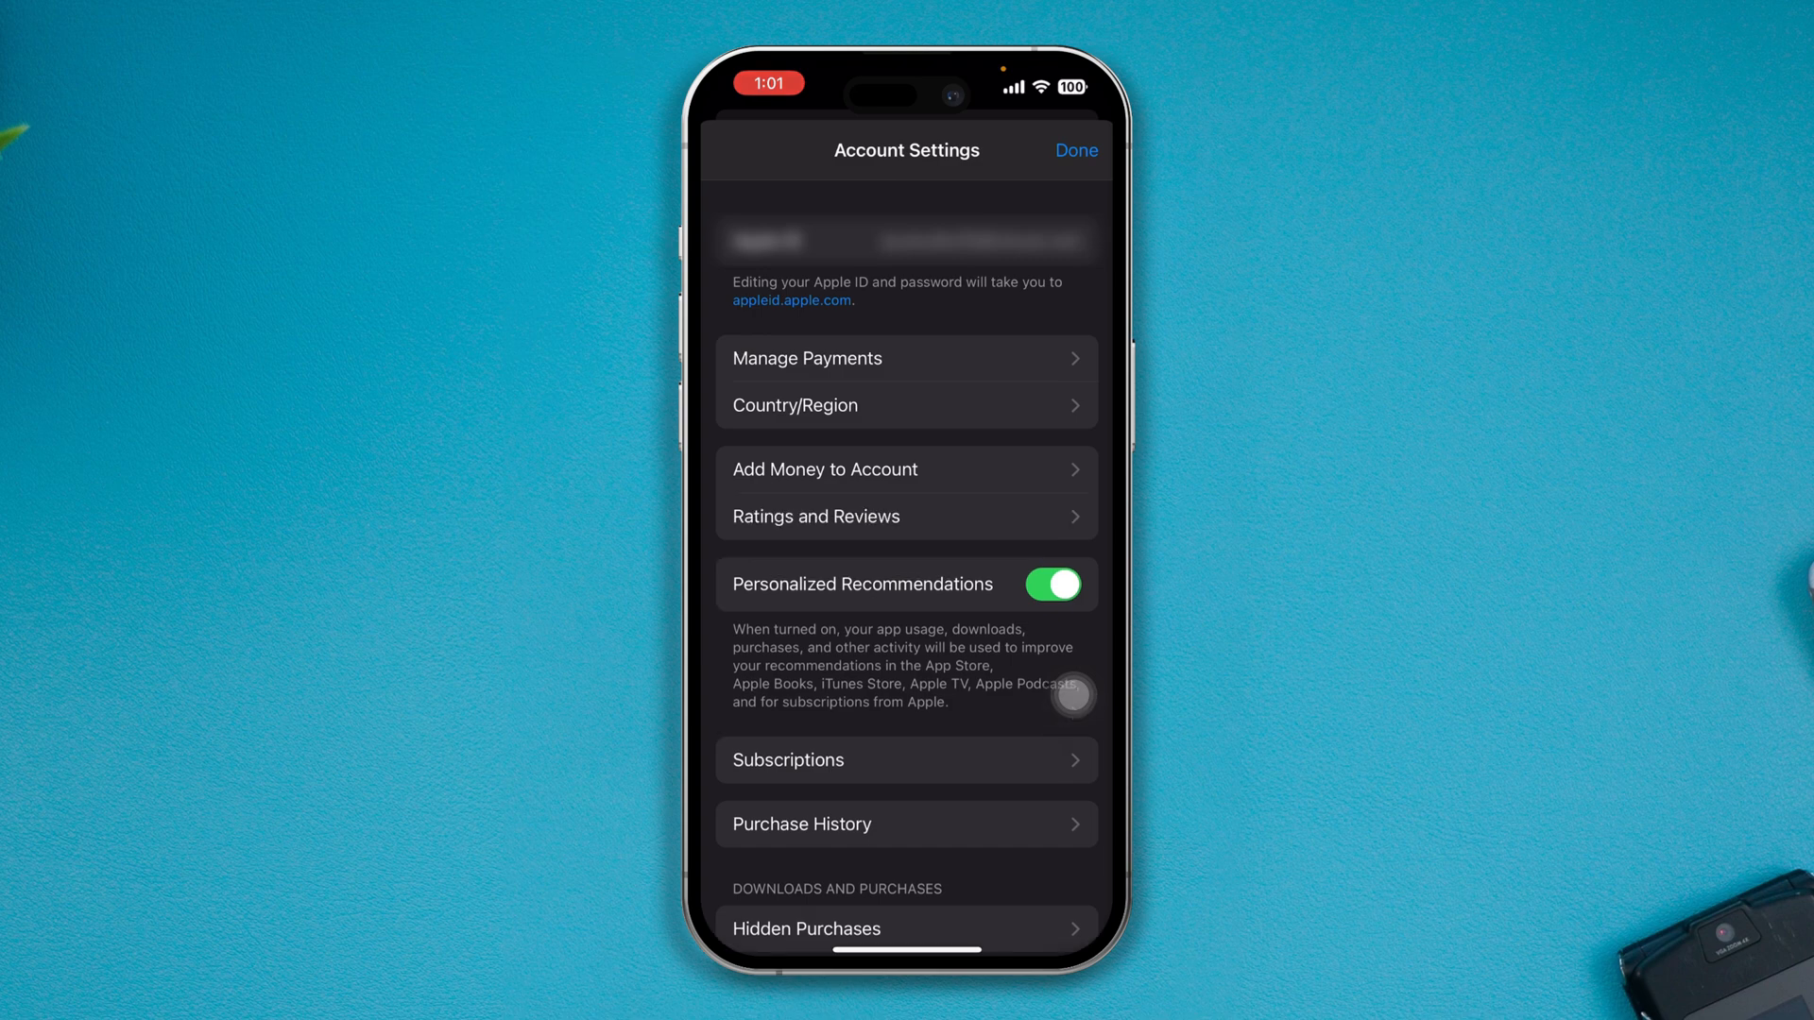
# Change the account's Country/Region and agree to the new Terms and Conditions
pyautogui.click(907, 406)
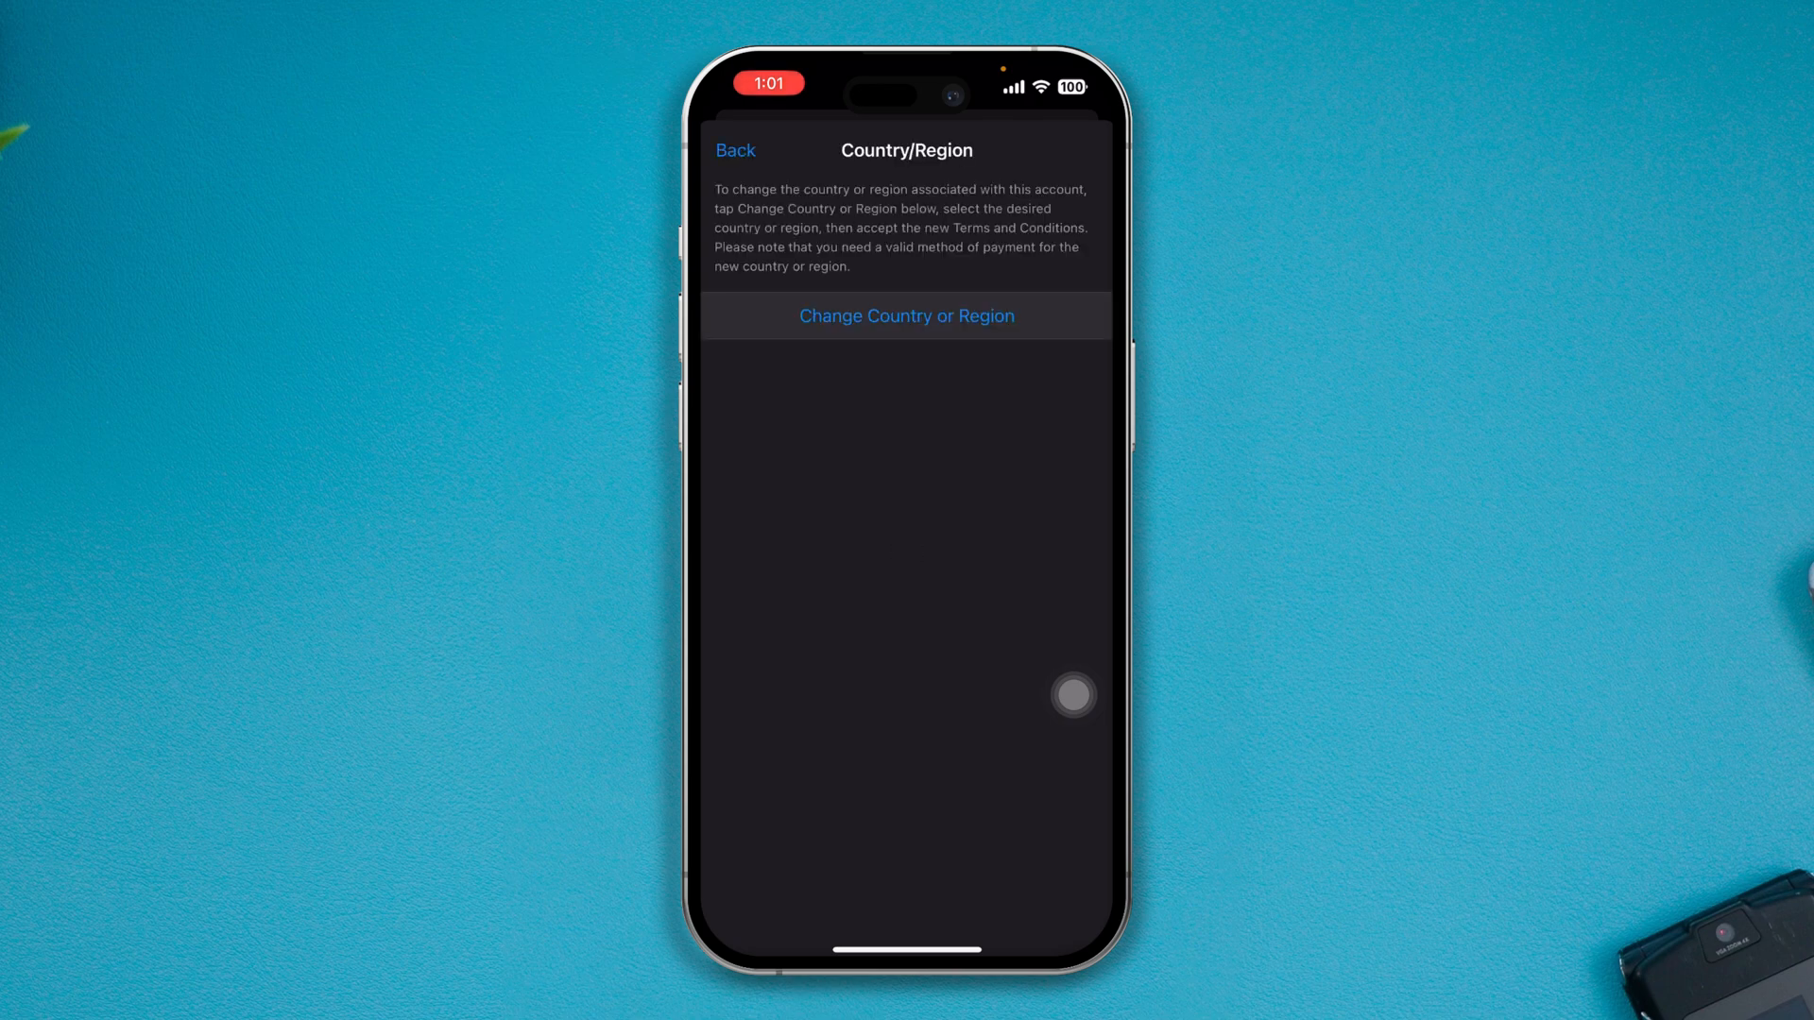
pyautogui.click(906, 316)
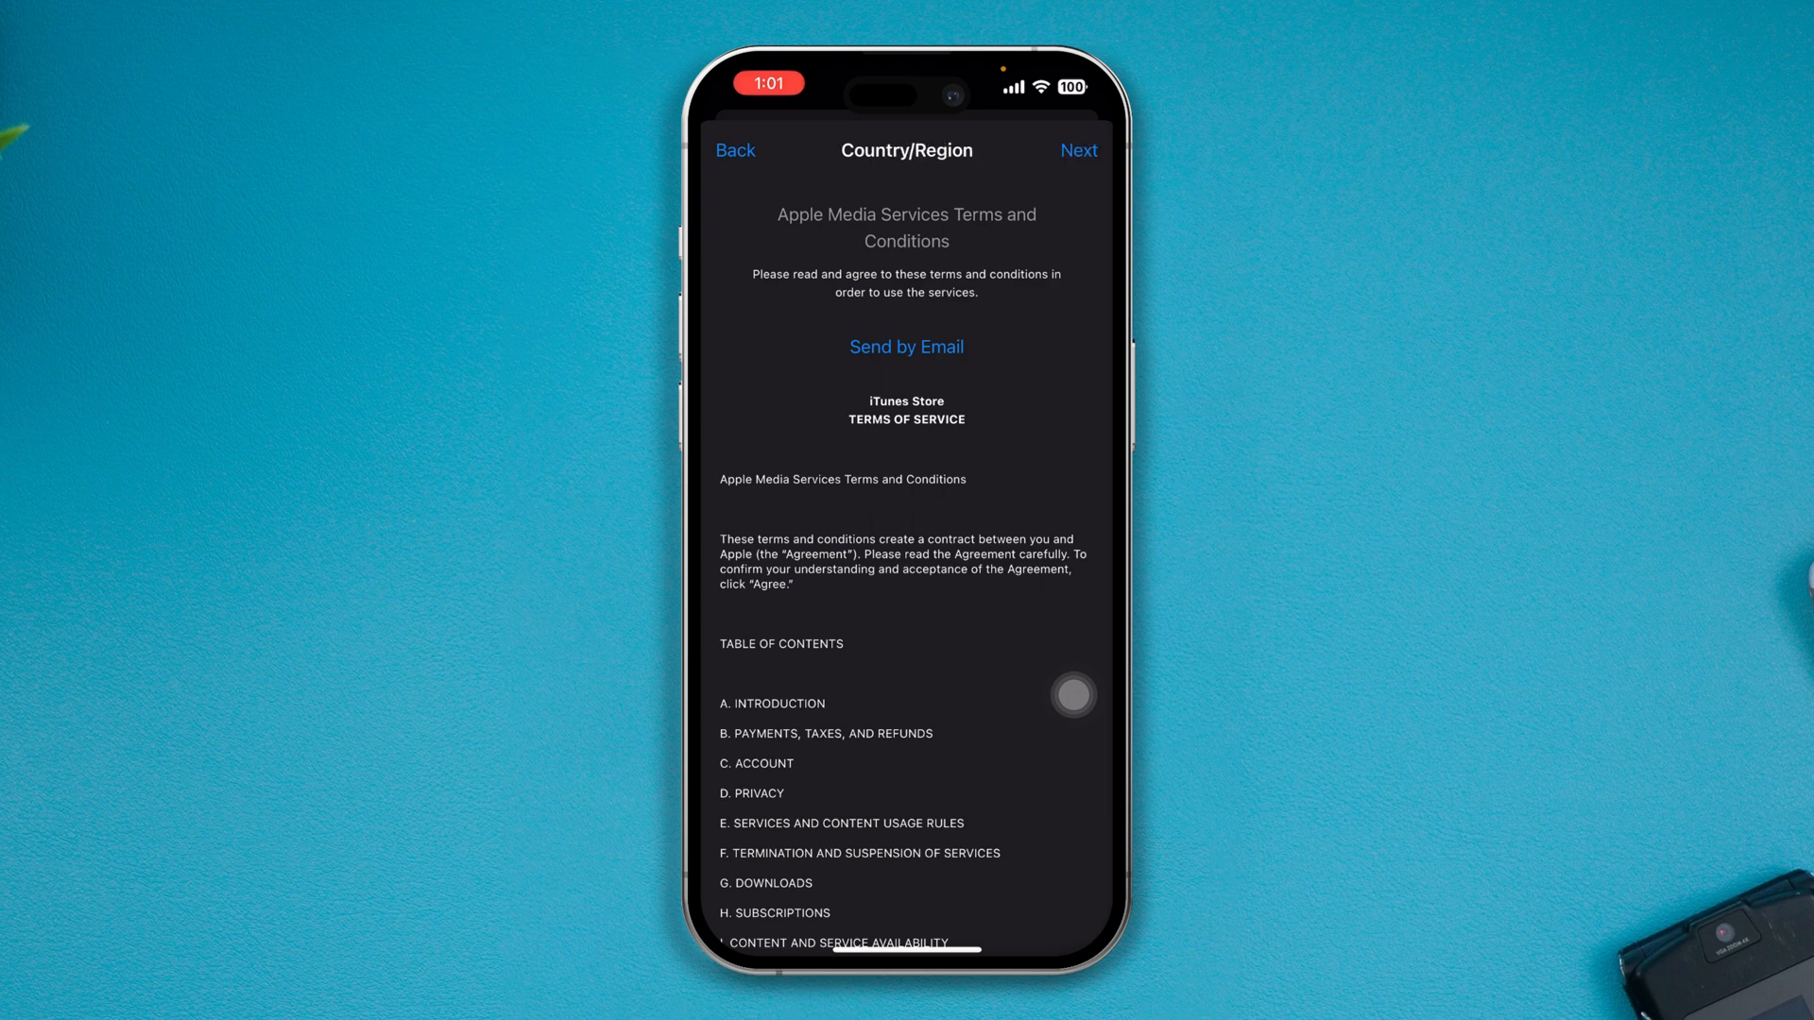
pyautogui.click(1078, 150)
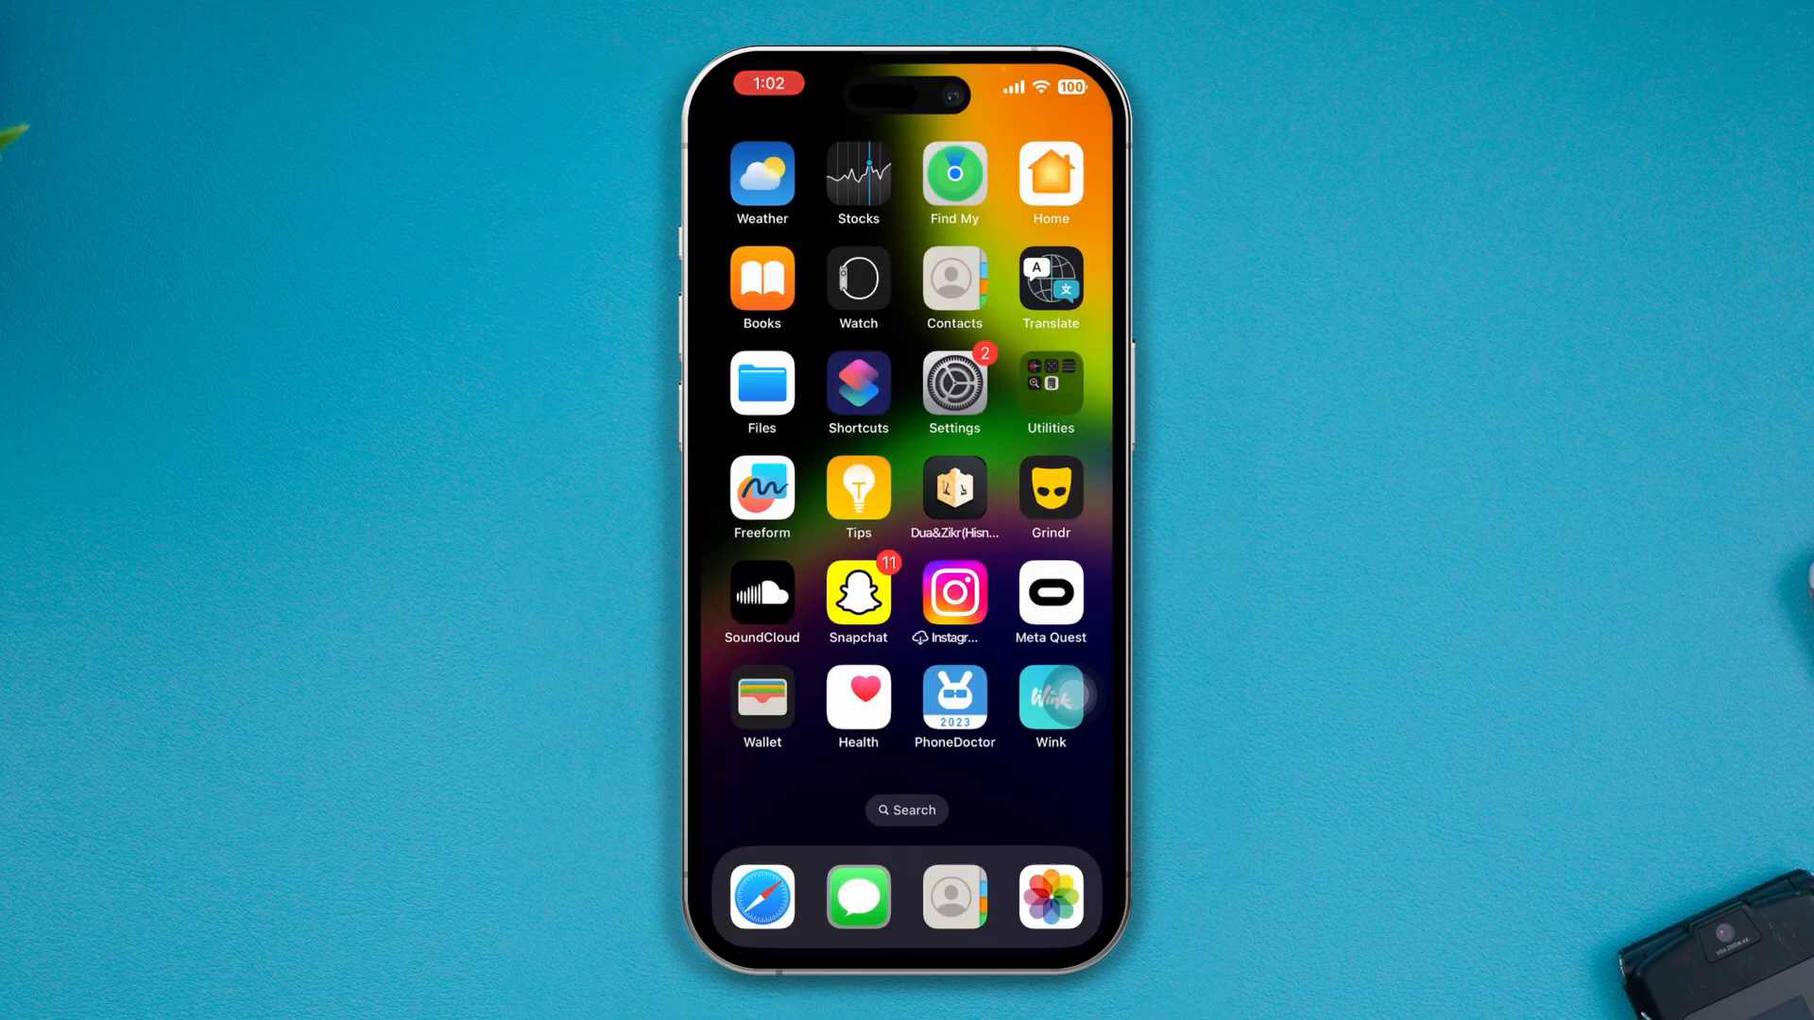
# Go to Settings > General > Language & Region and browse the Region list
pyautogui.click(953, 382)
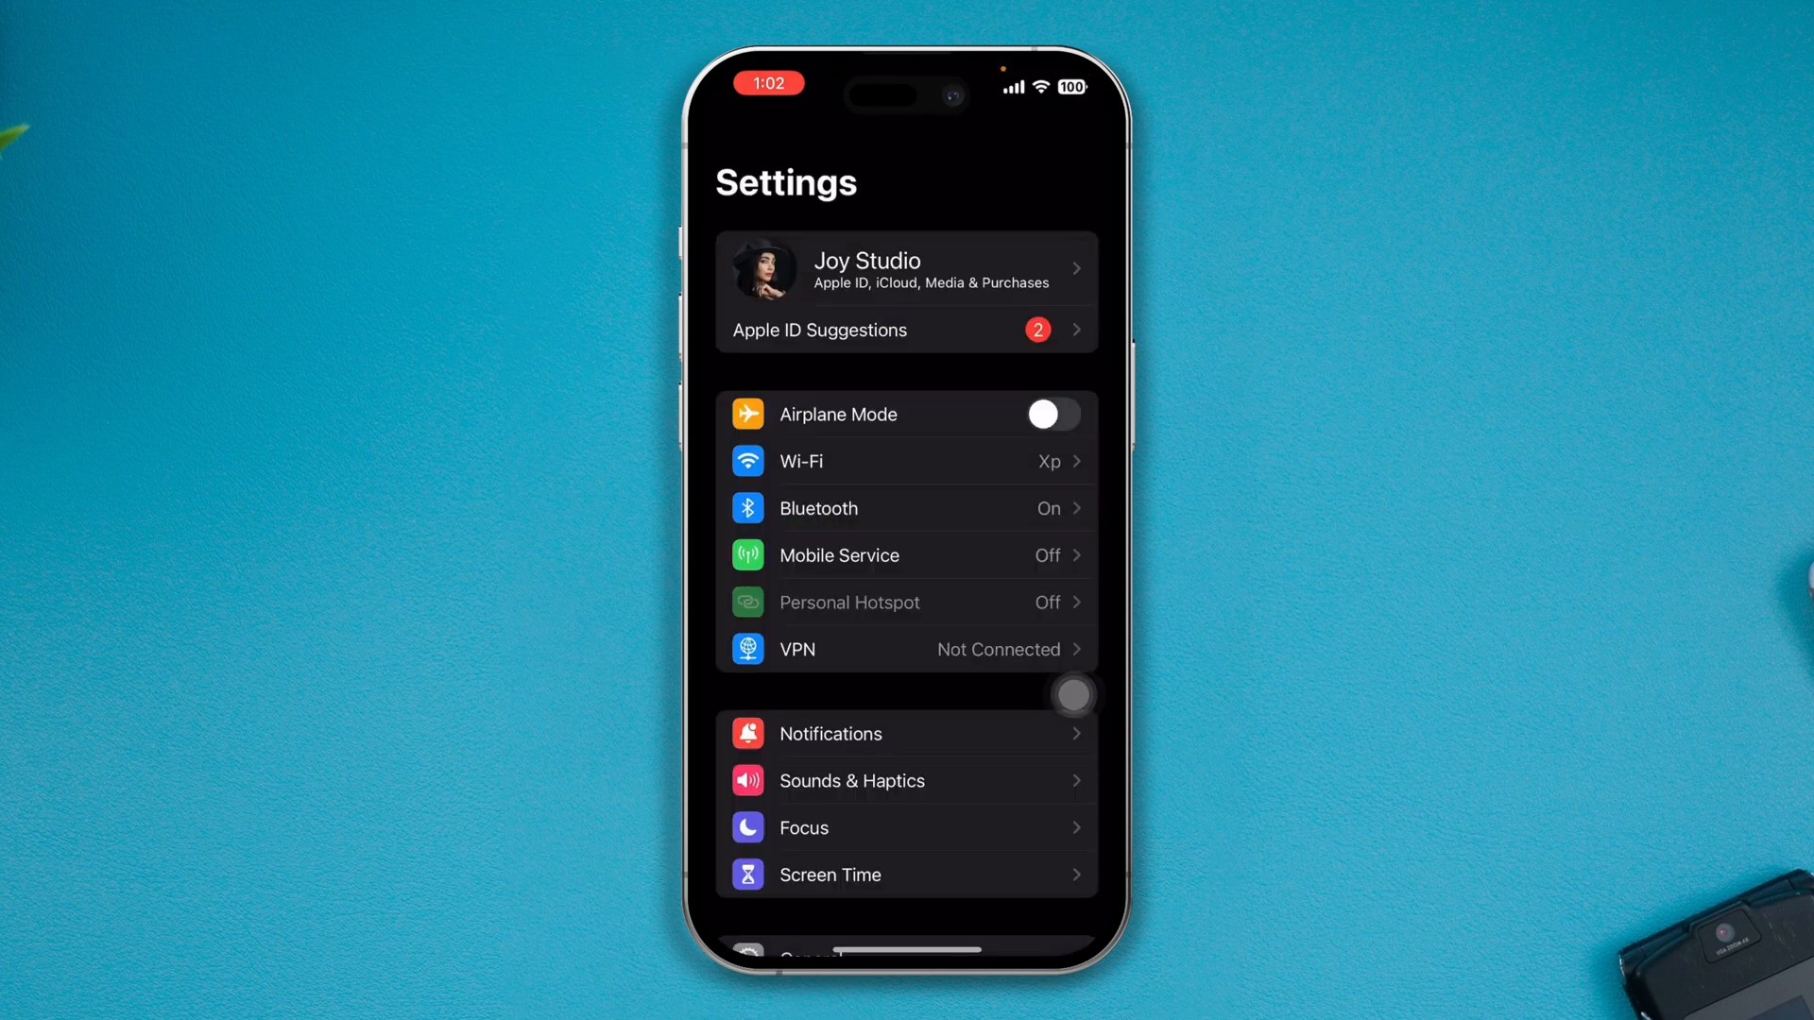
pyautogui.scroll(3)
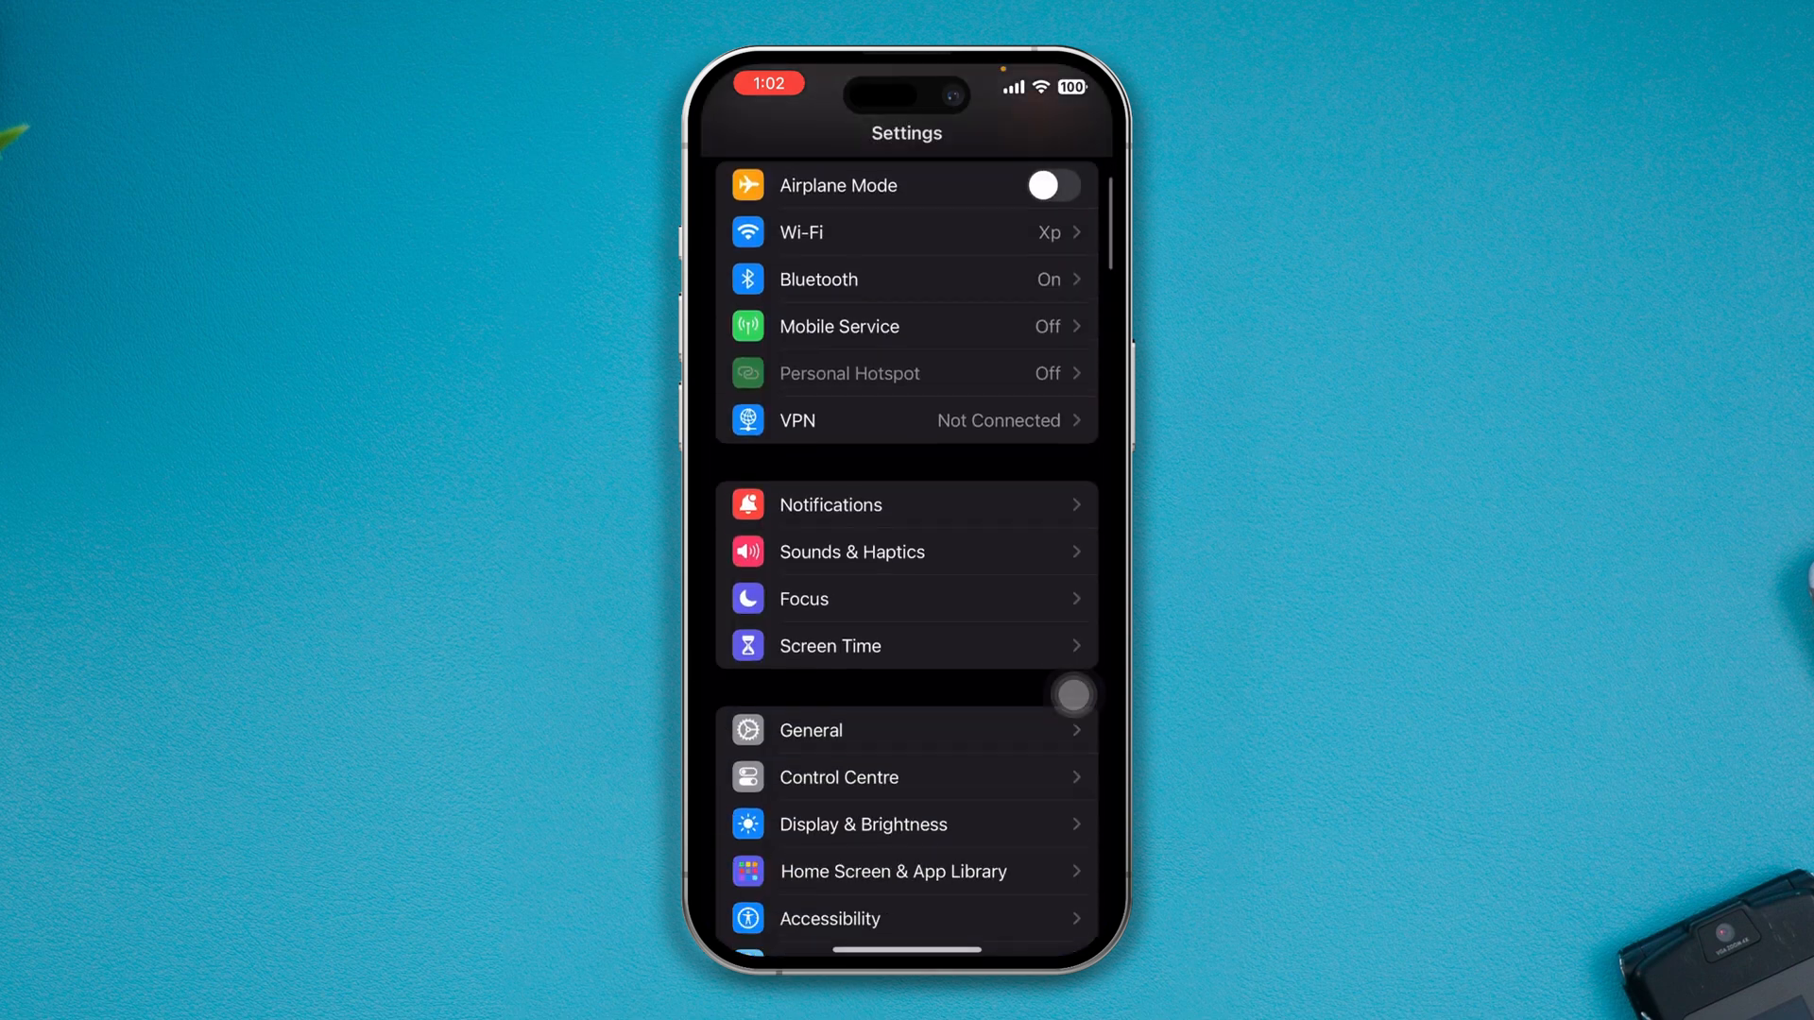
pyautogui.click(809, 730)
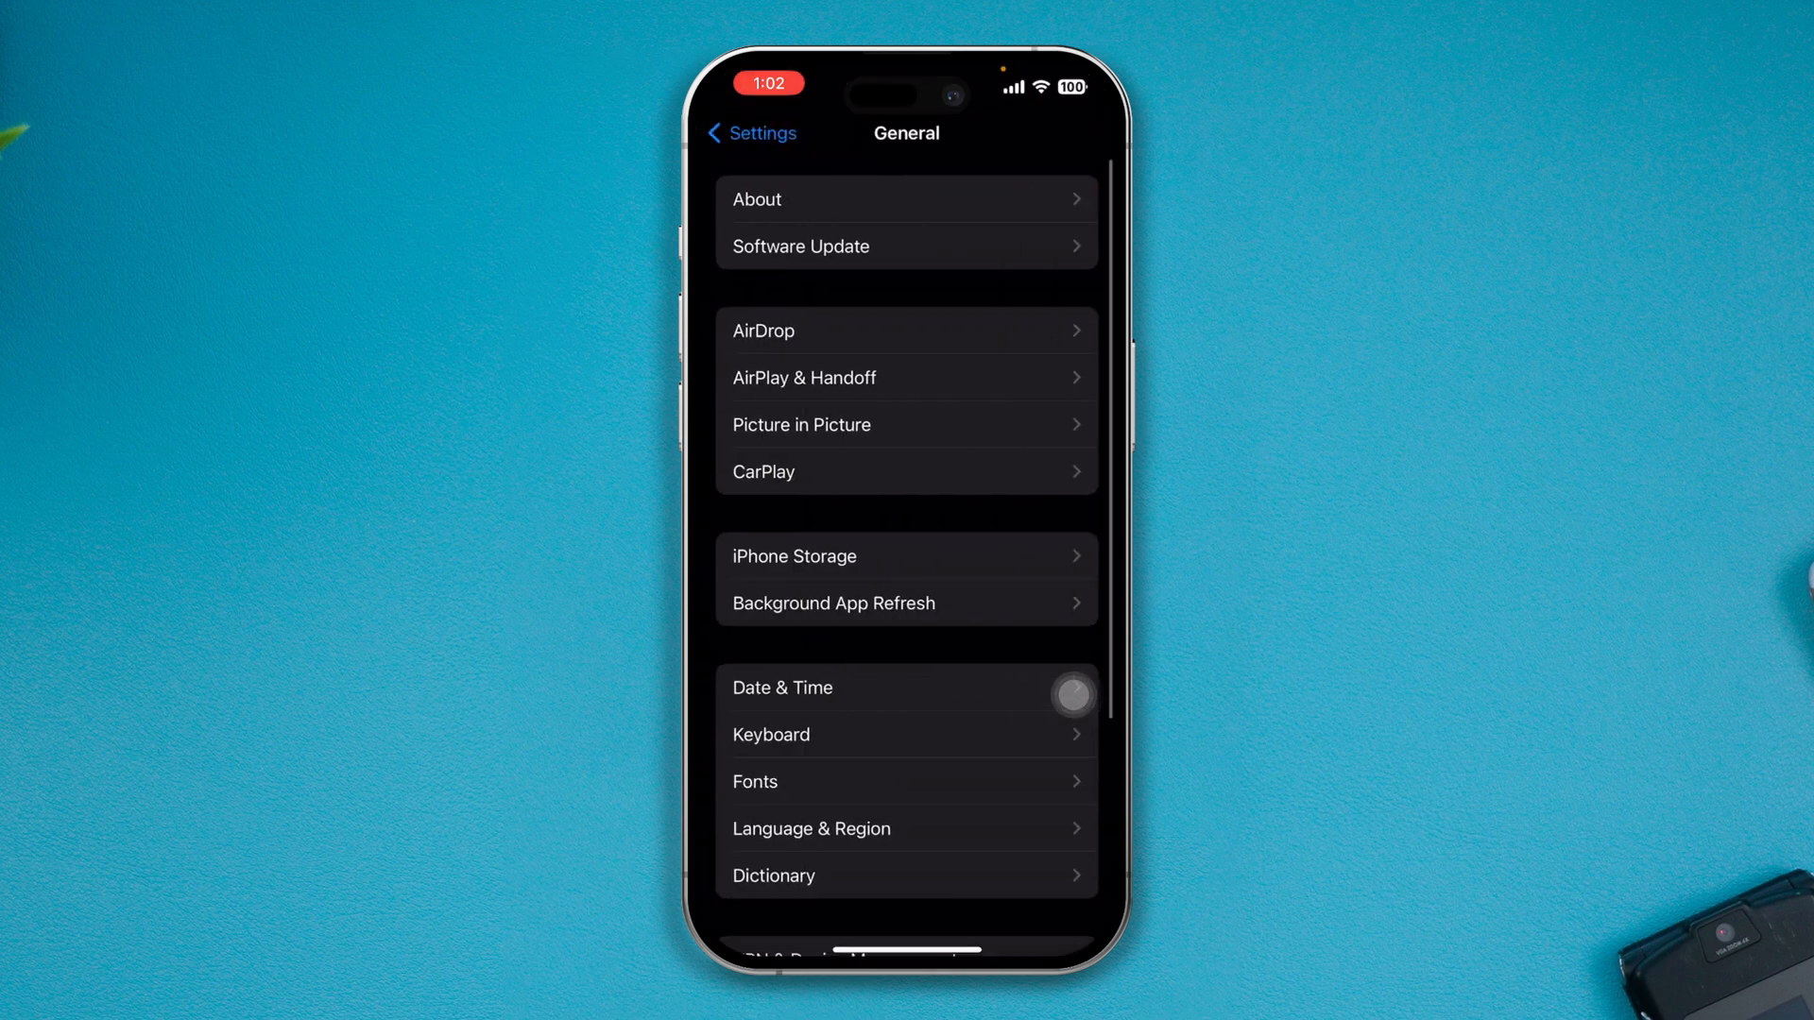
pyautogui.click(811, 828)
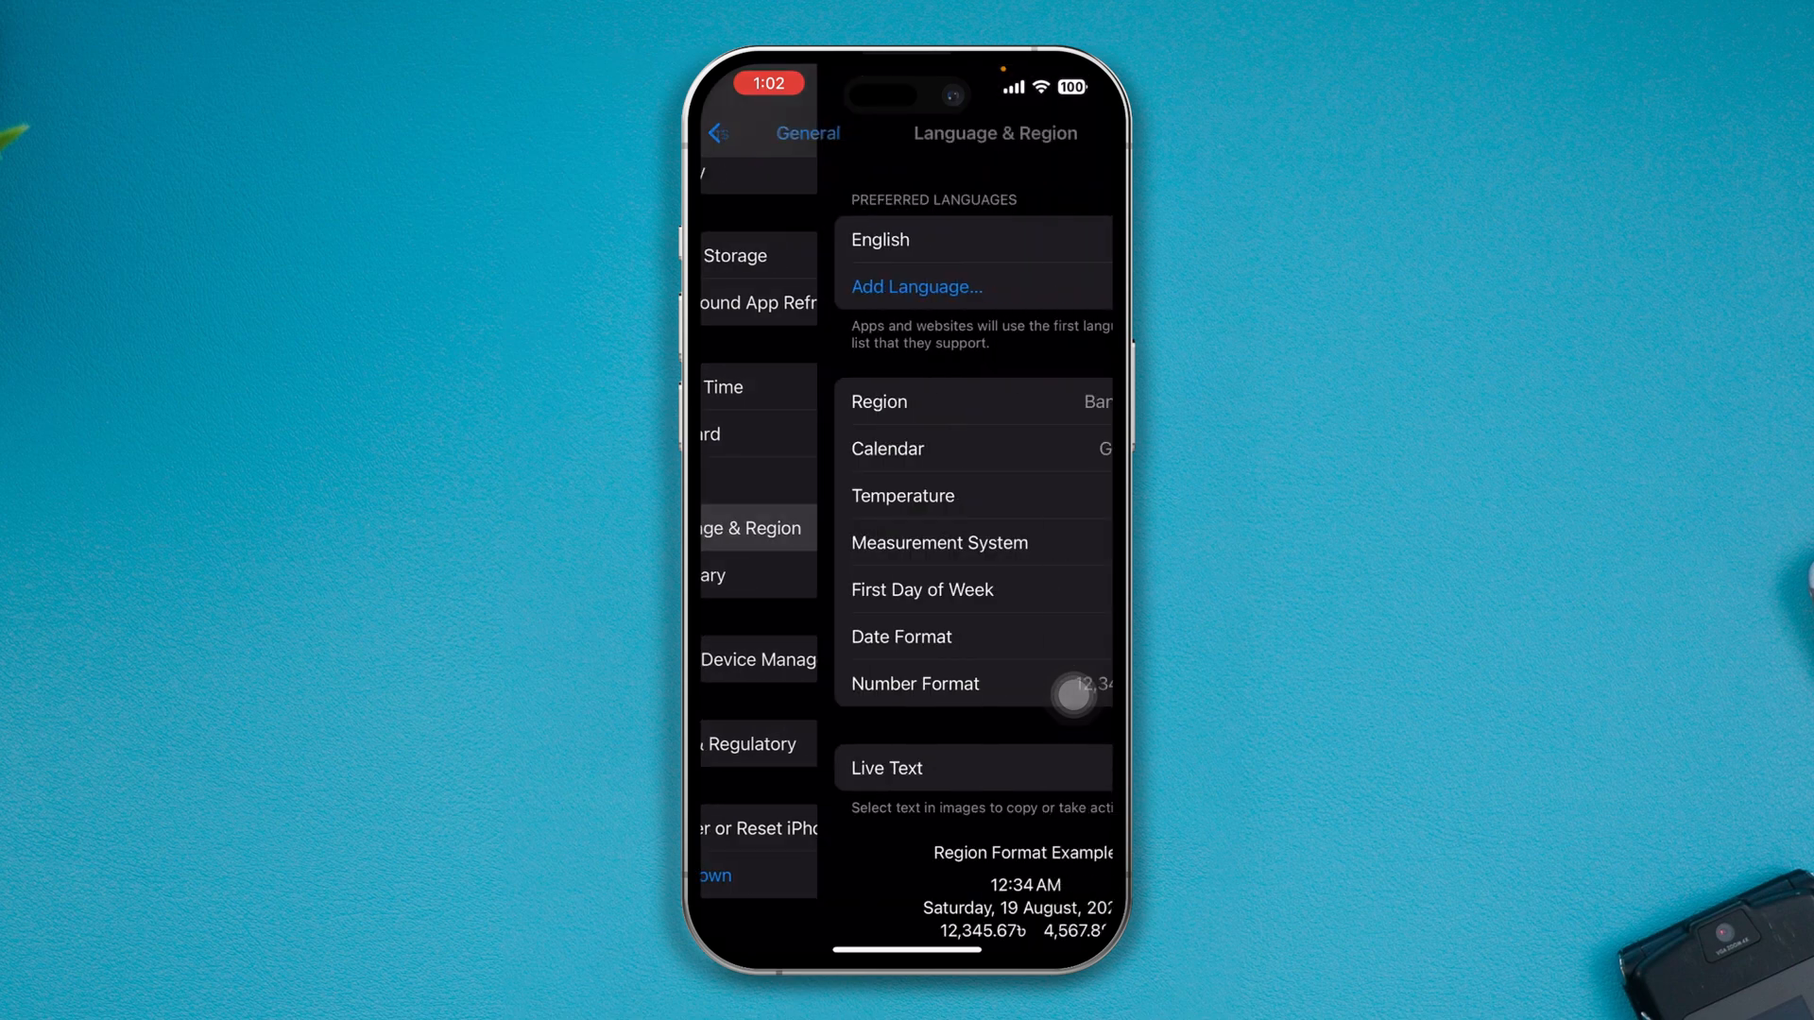
pyautogui.click(908, 402)
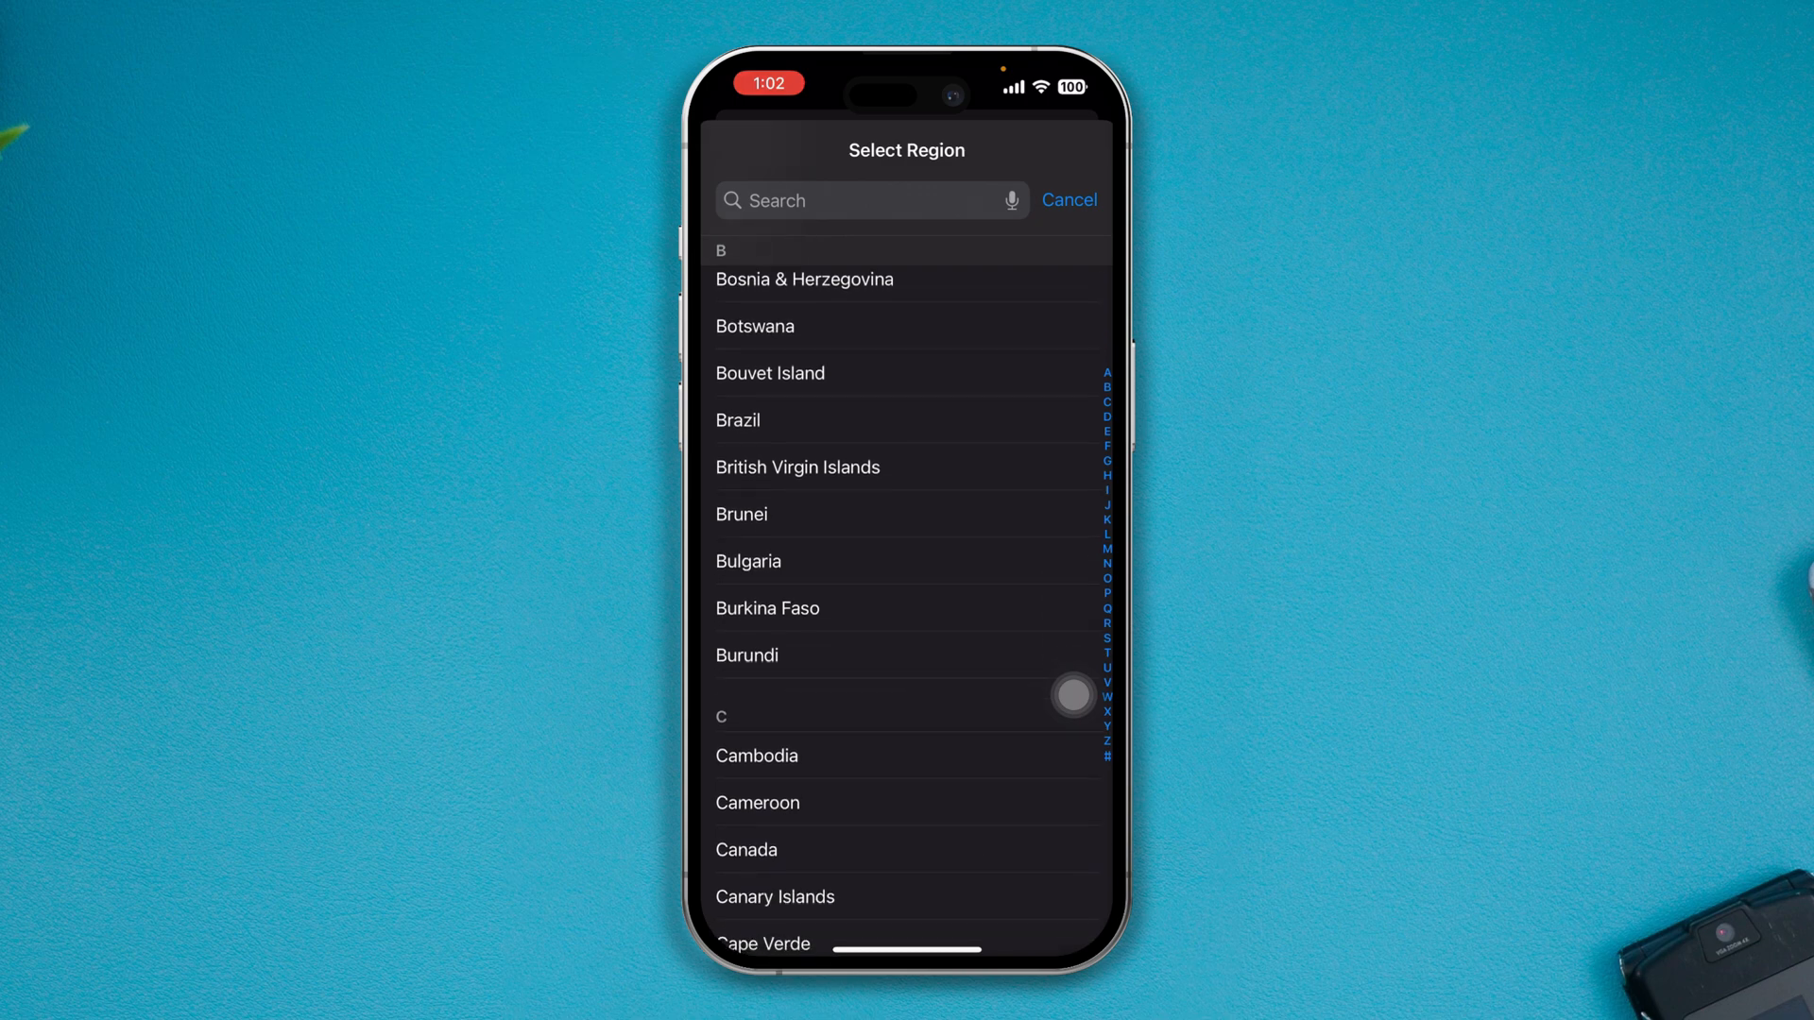
pyautogui.scroll(-3)
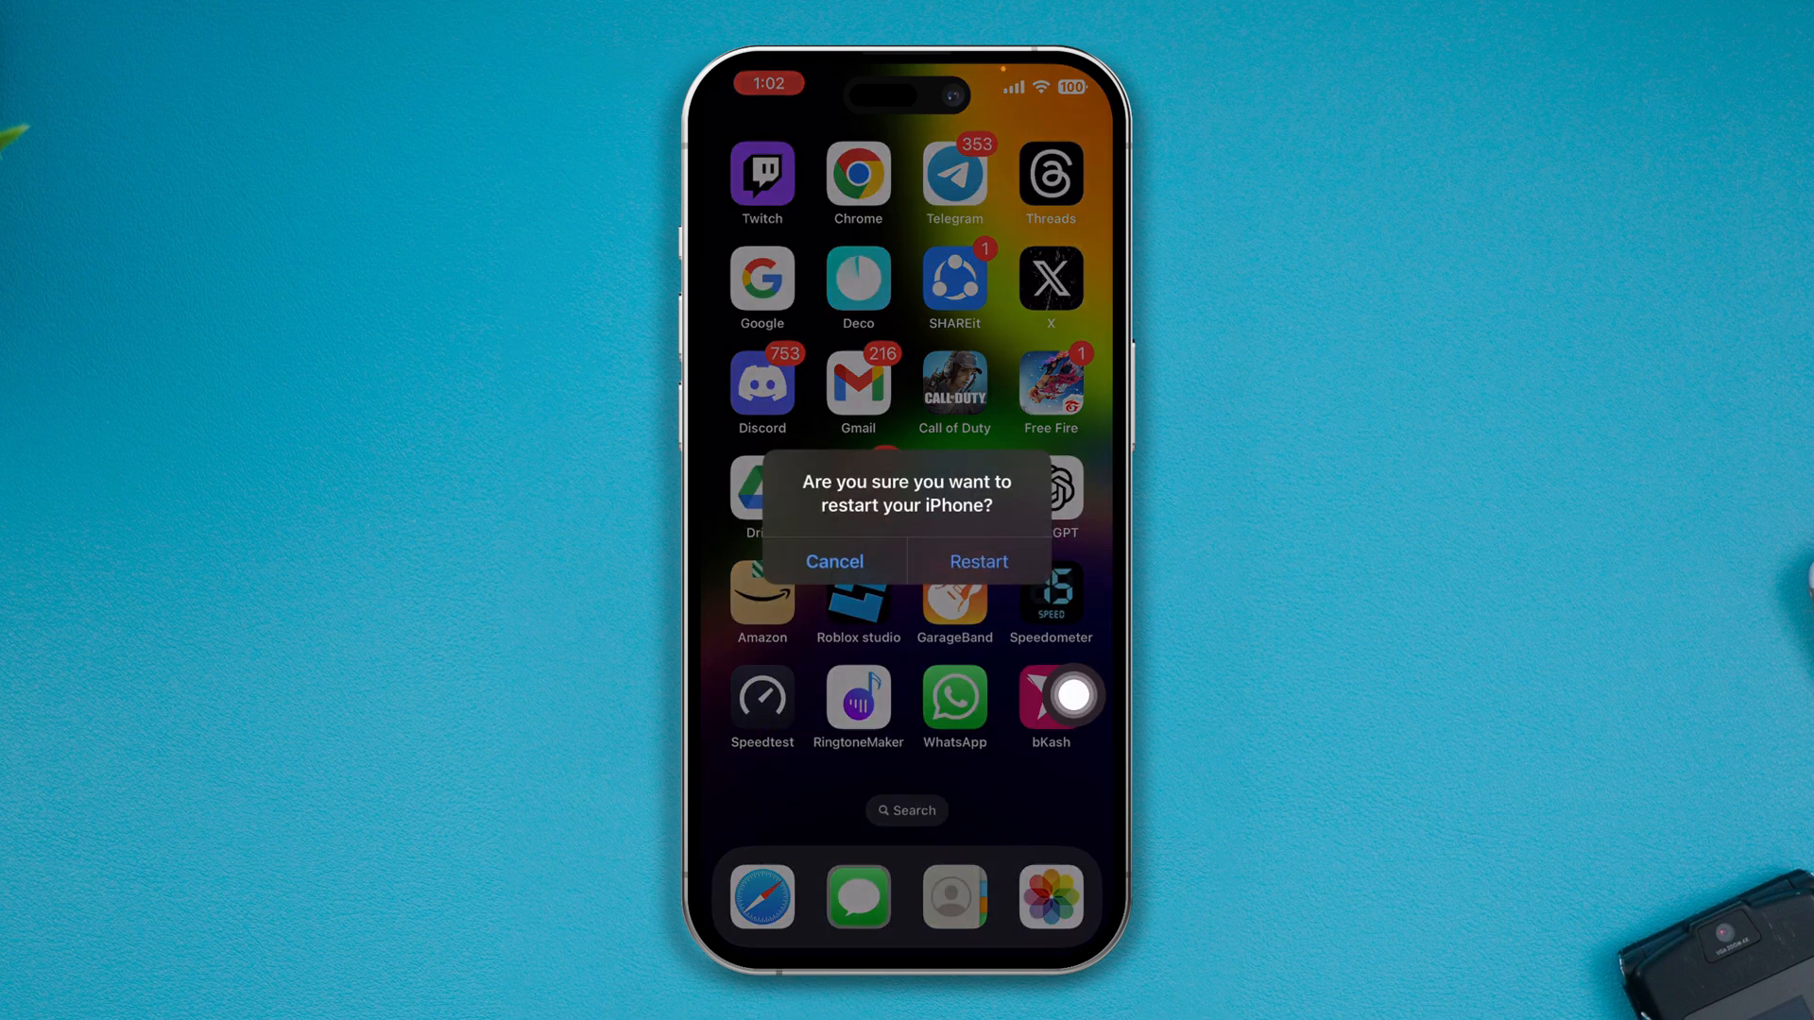
# Confirm the iPhone restart, then search App Store for 'futbin' and browse results
pyautogui.click(834, 562)
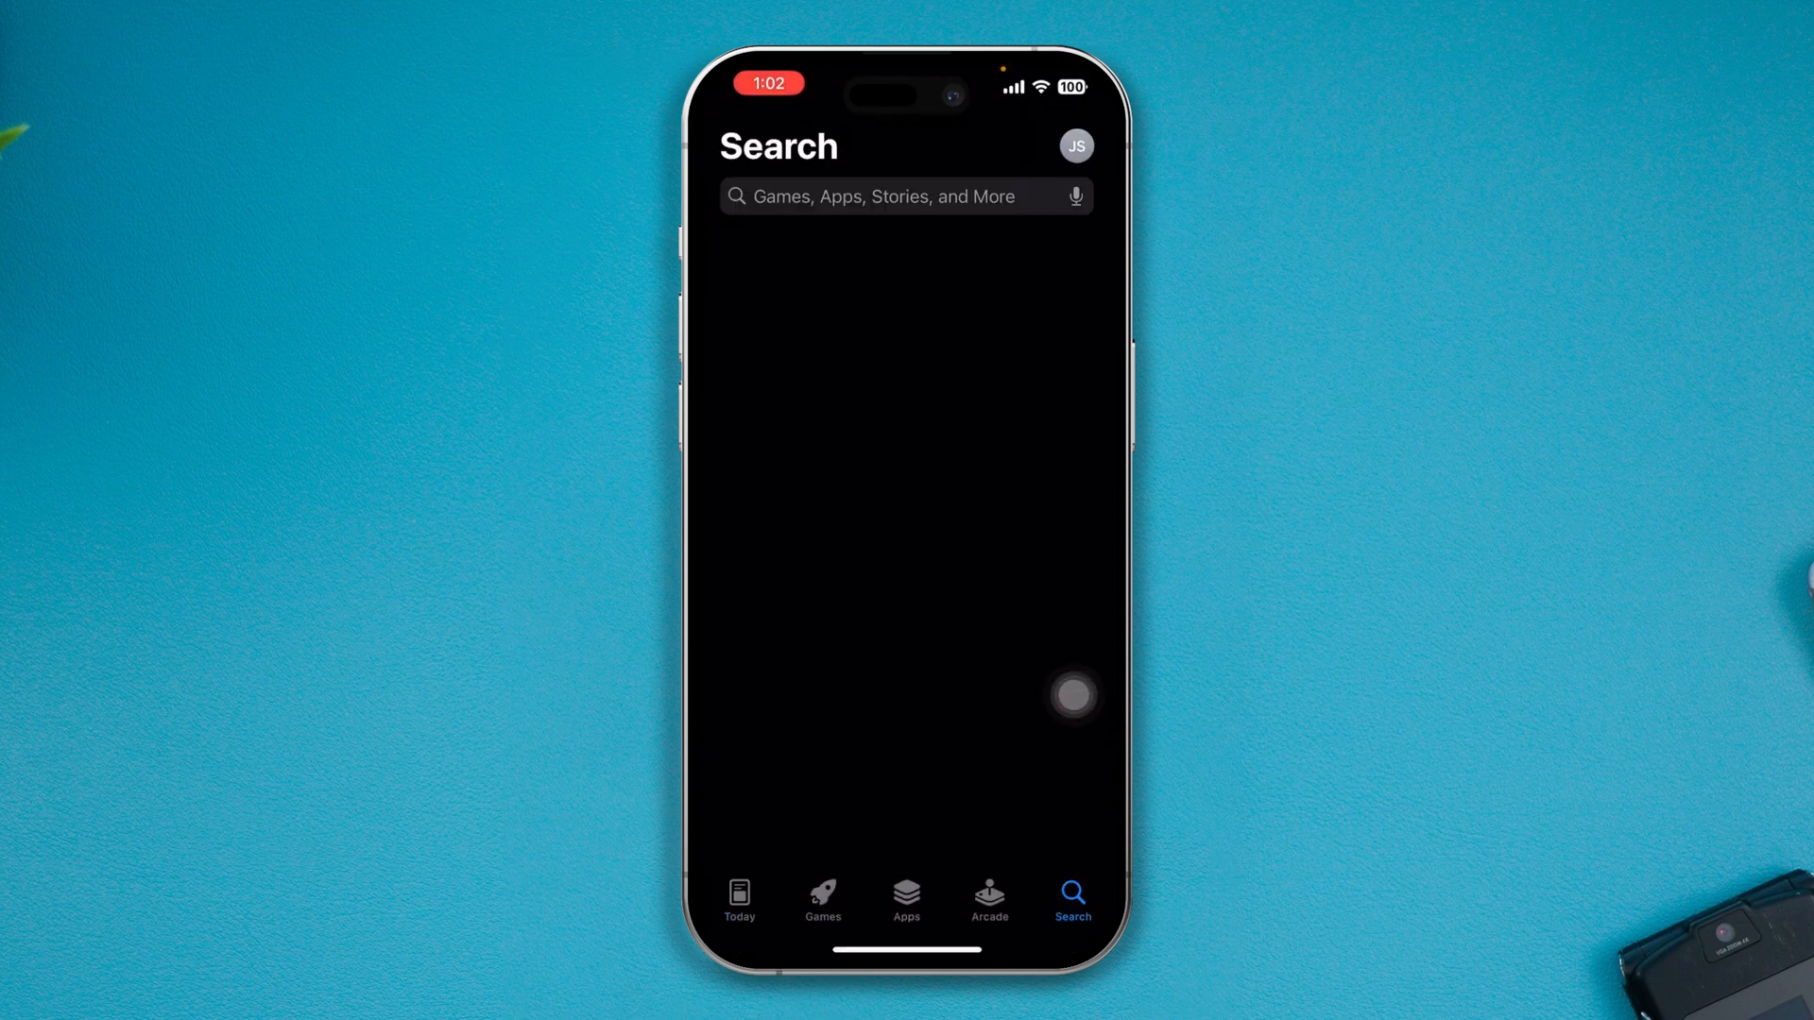
pyautogui.click(891, 196)
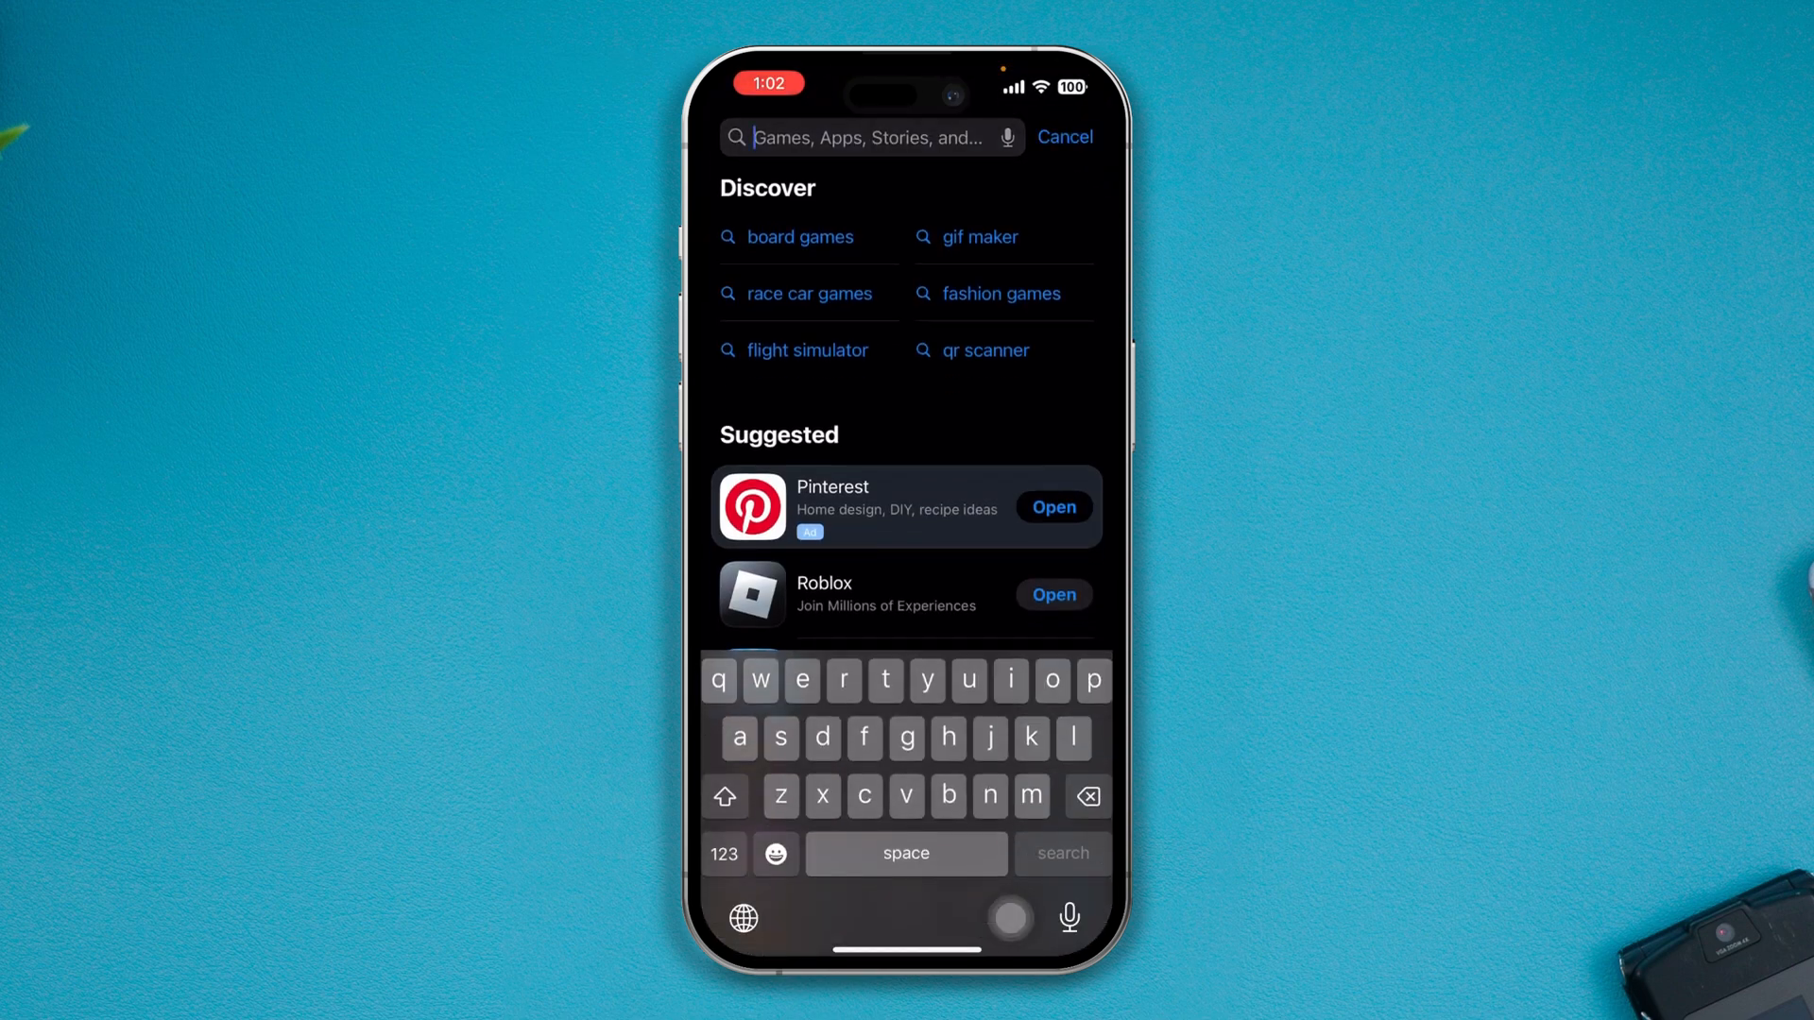
pyautogui.write('fut')
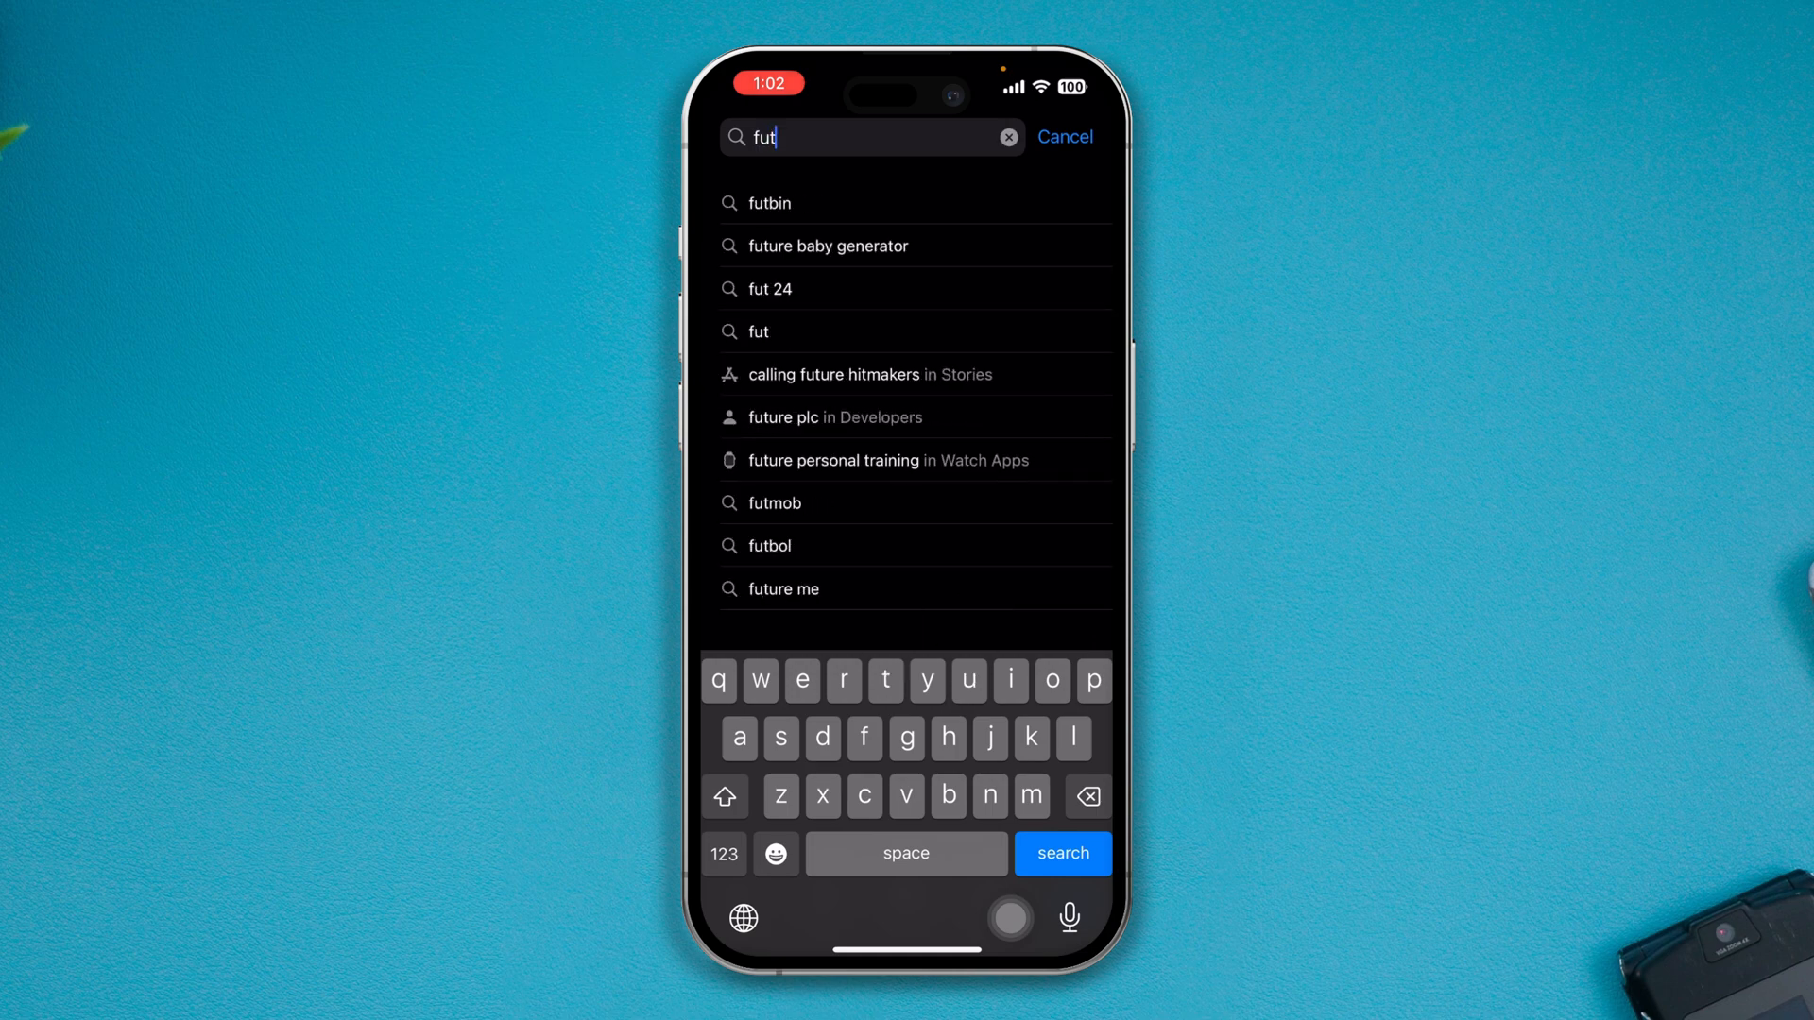
pyautogui.click(769, 202)
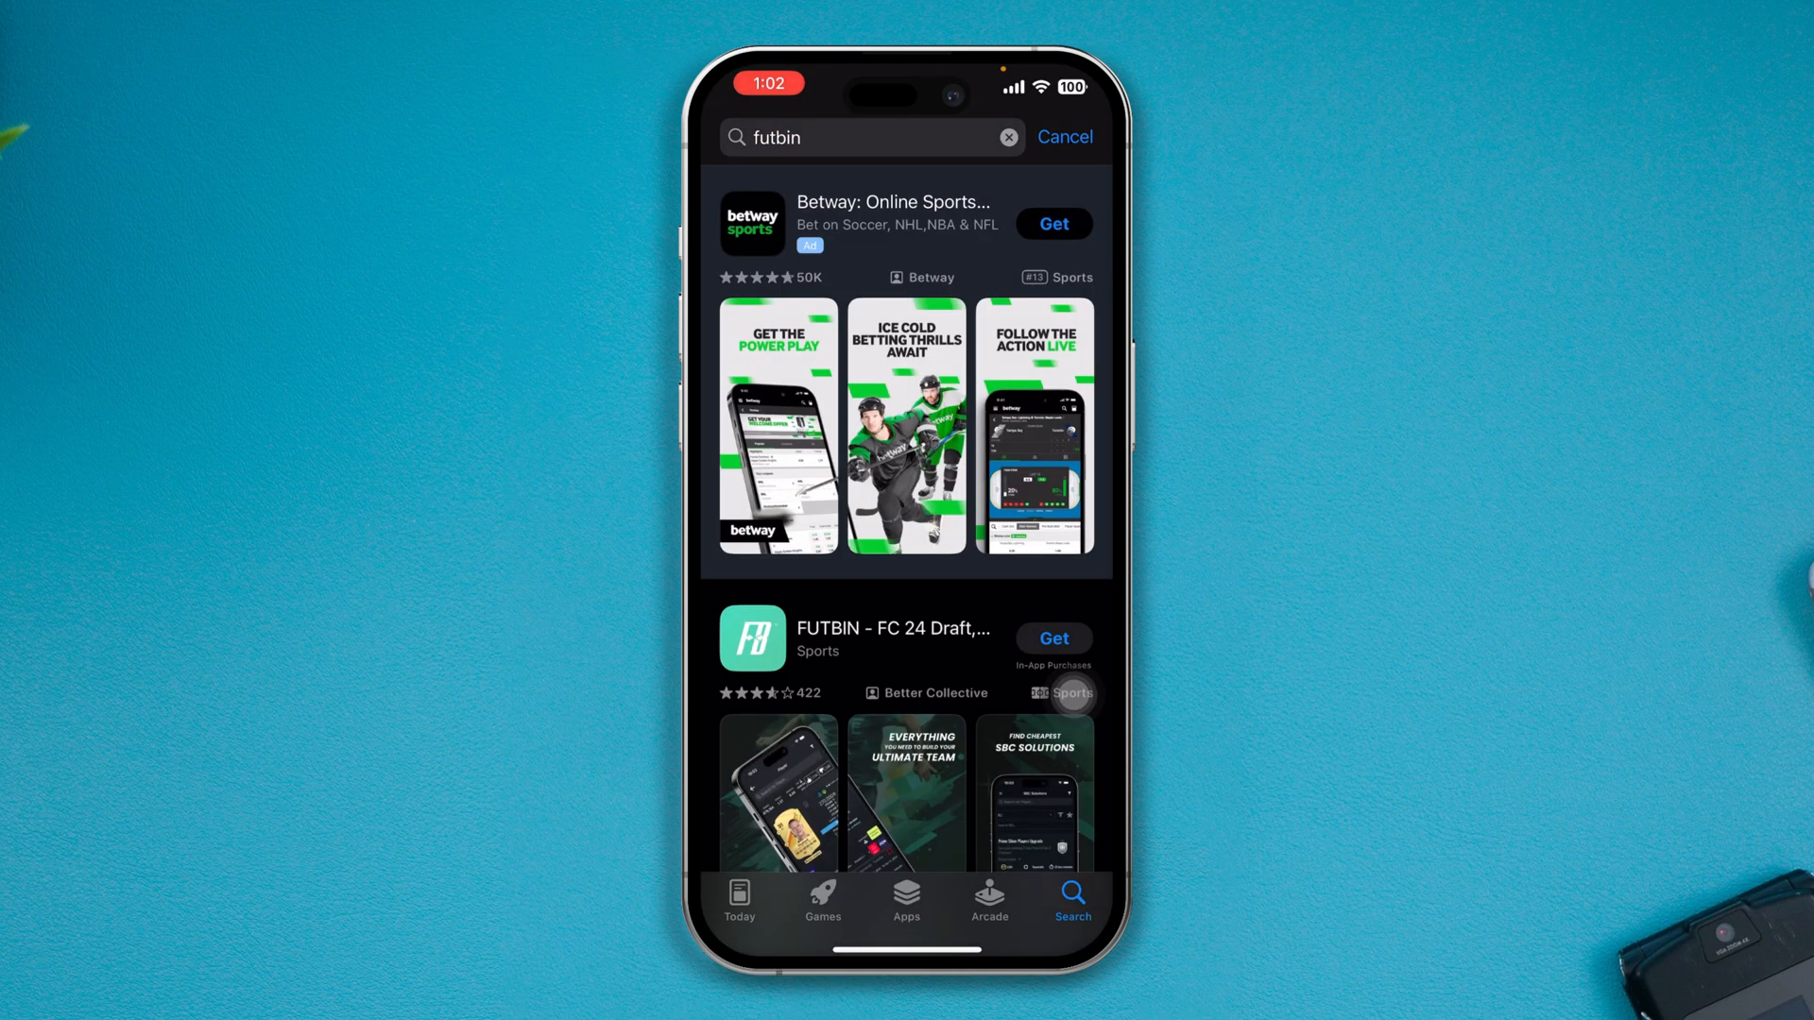
pyautogui.scroll(3)
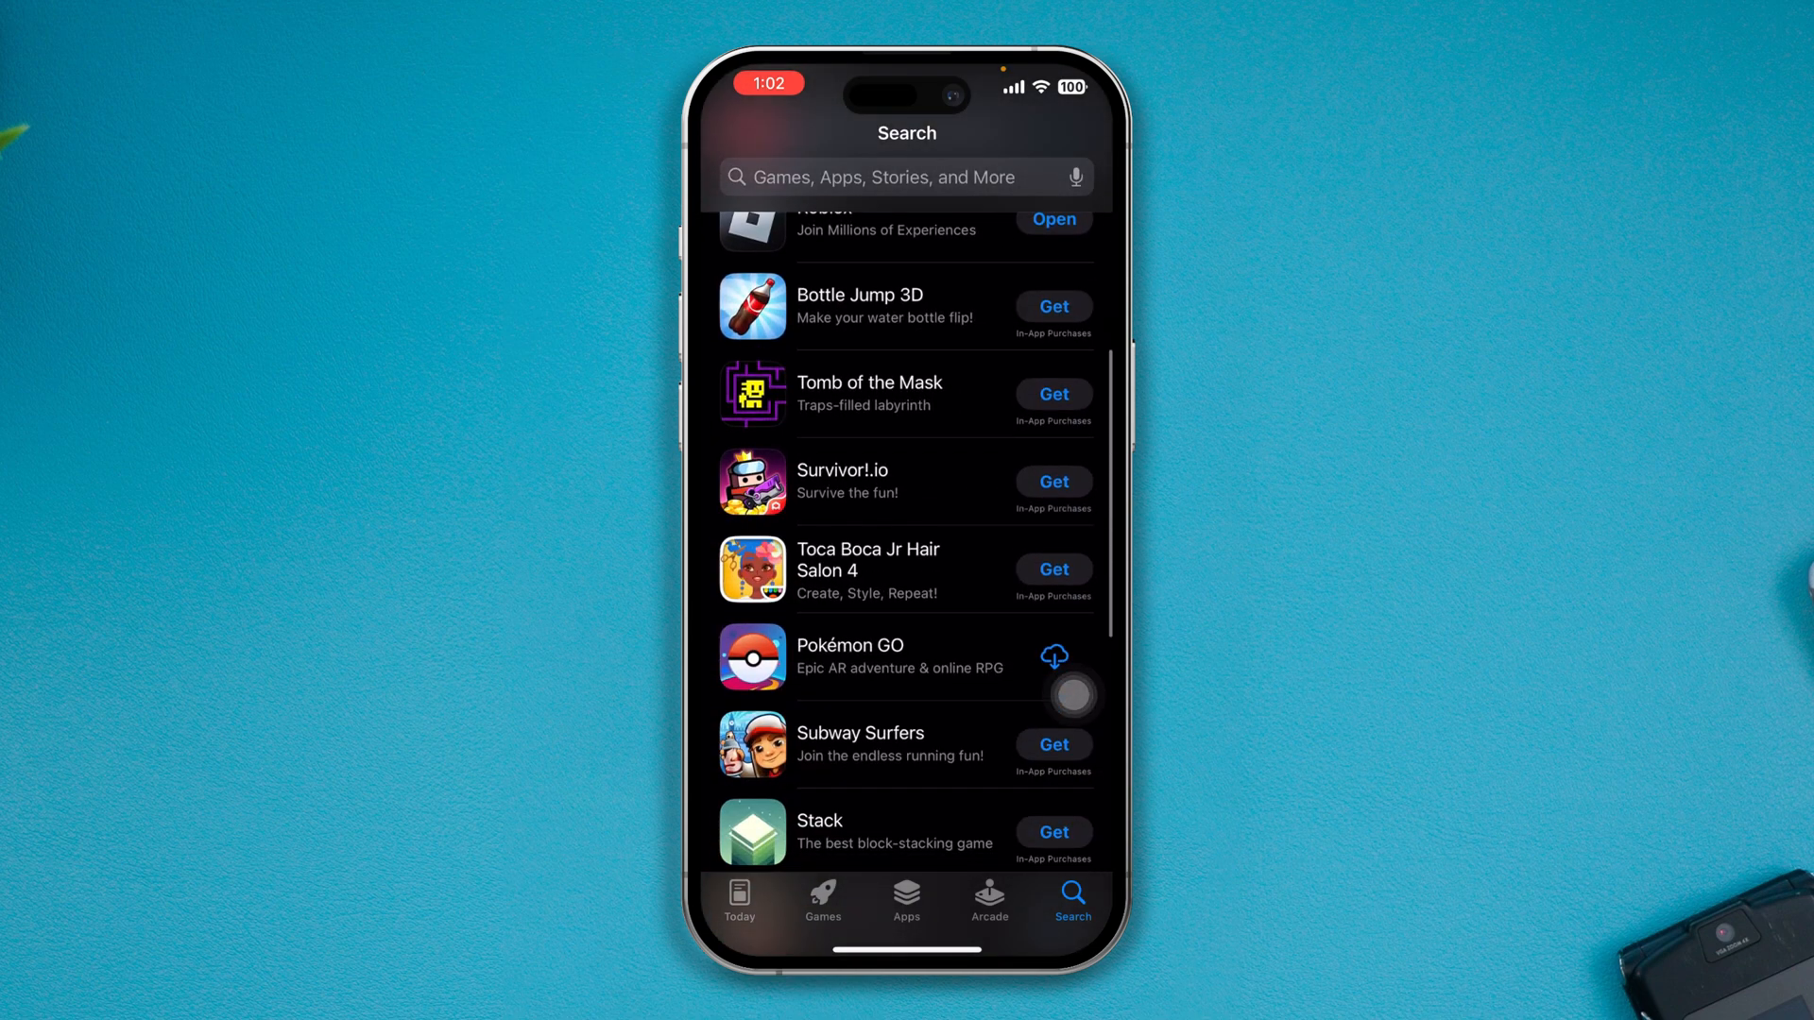
pyautogui.scroll(-3)
pyautogui.write('vpn')
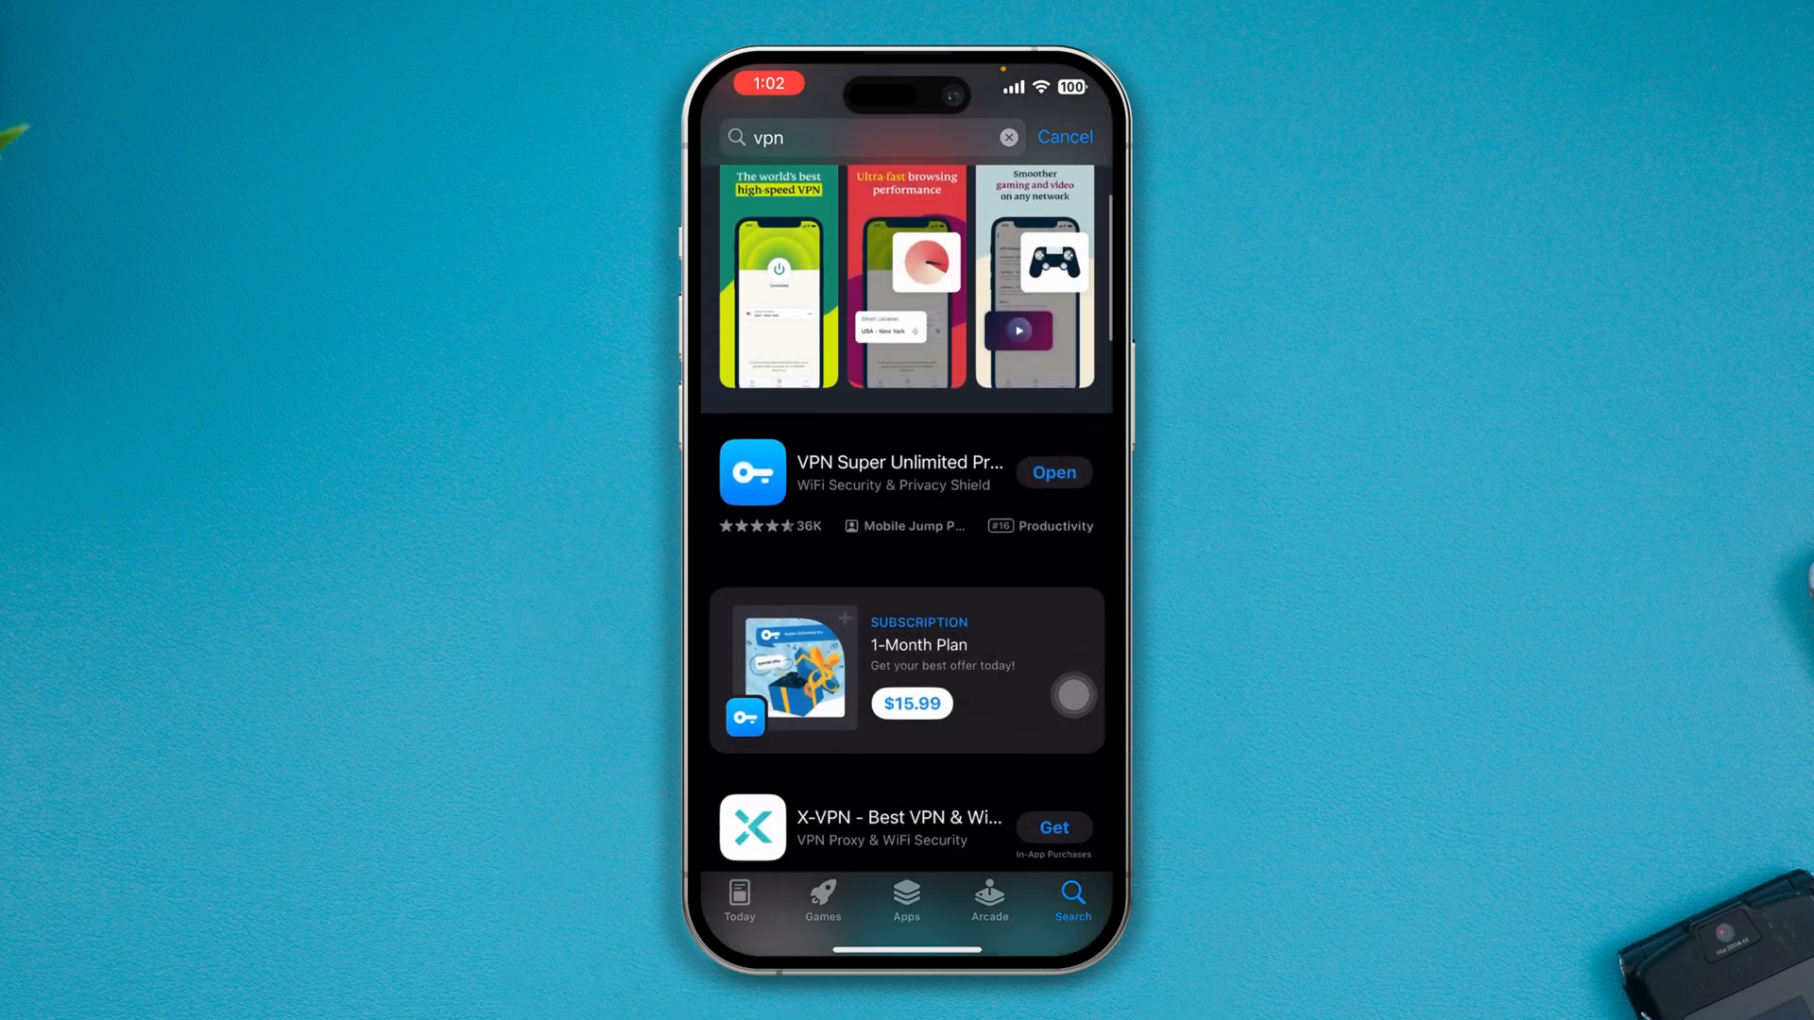
# Open the VPN Super Unlimited Proxy Hub app page from the results
pyautogui.click(899, 471)
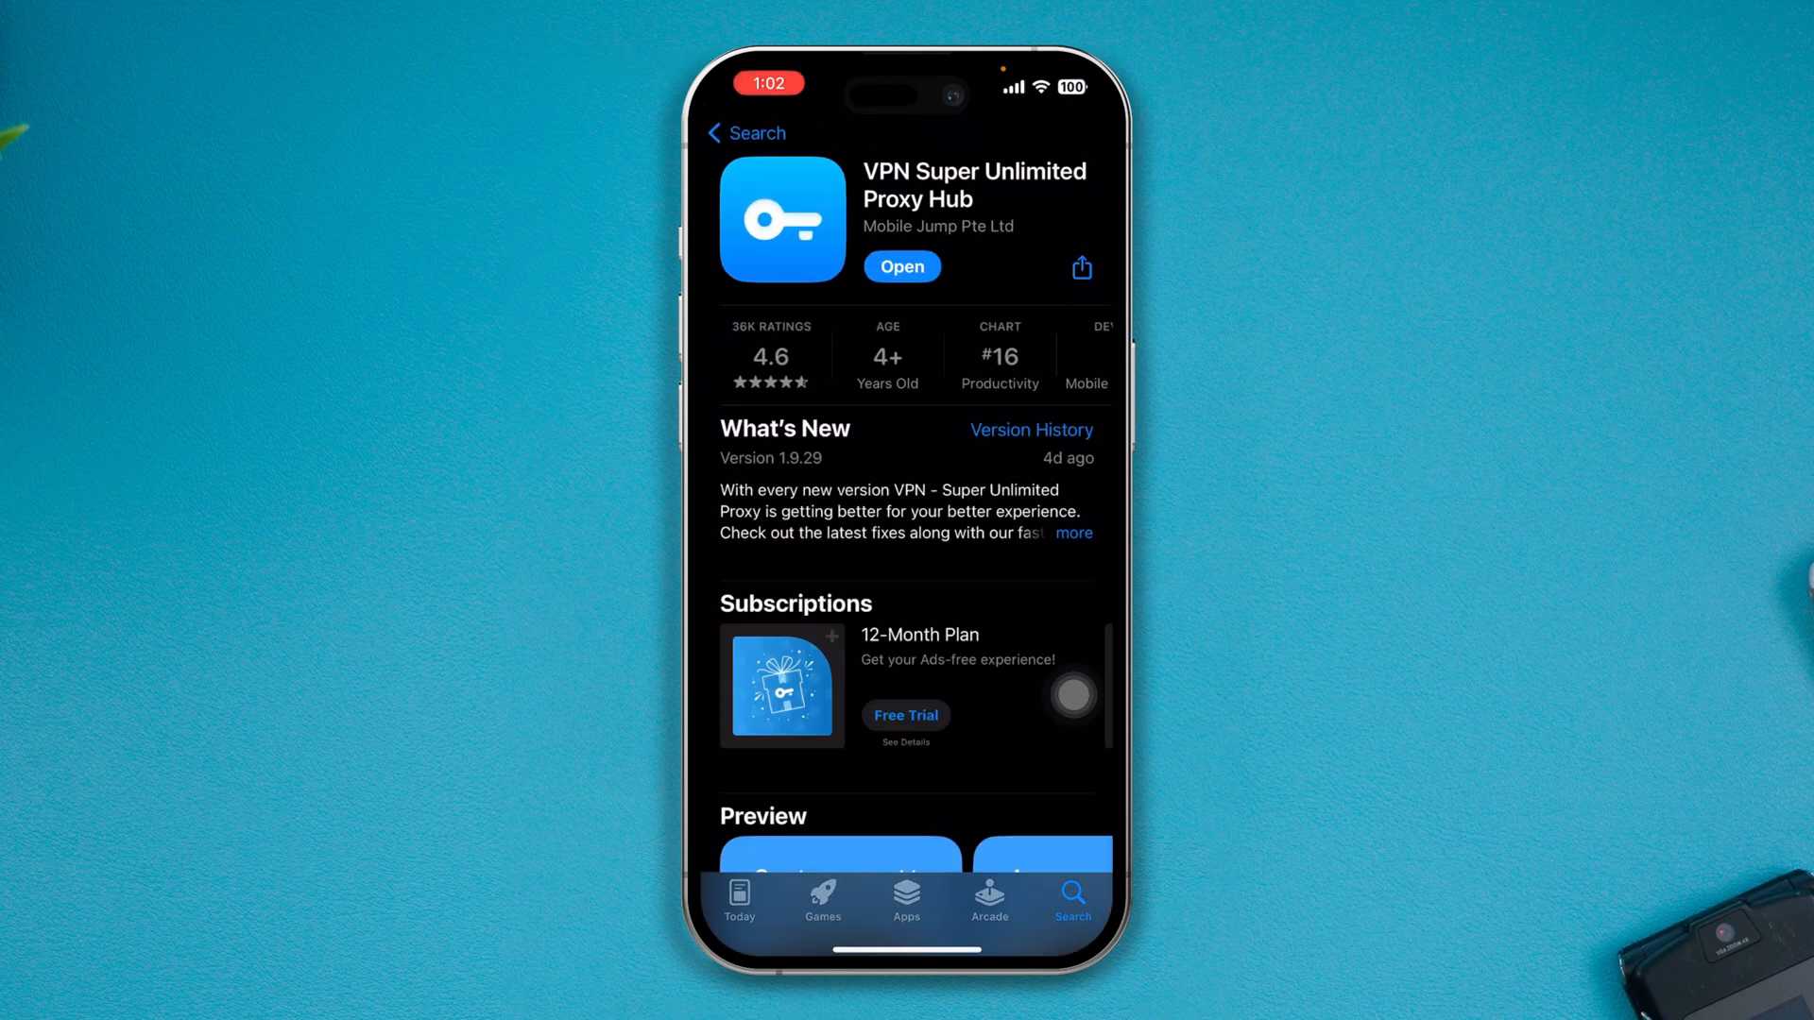
pyautogui.click(902, 266)
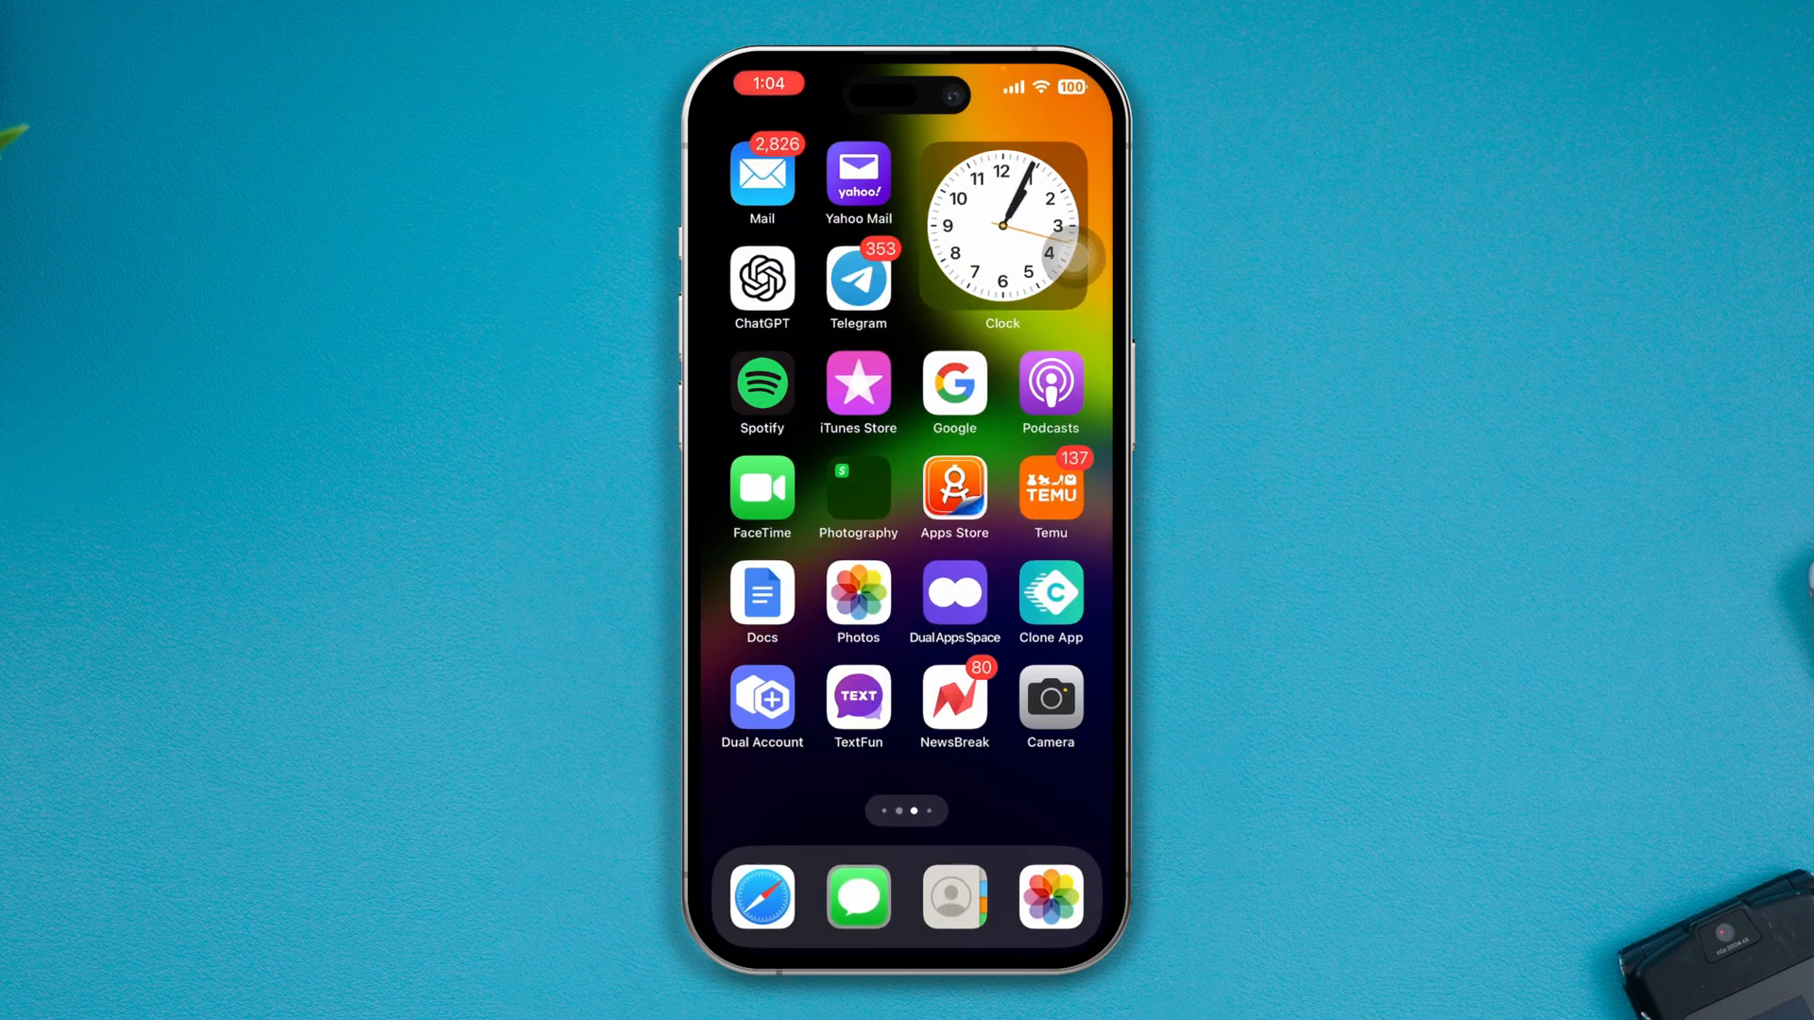
# Reopen App Store and scroll through the Search page's Suggested apps
pyautogui.click(954, 499)
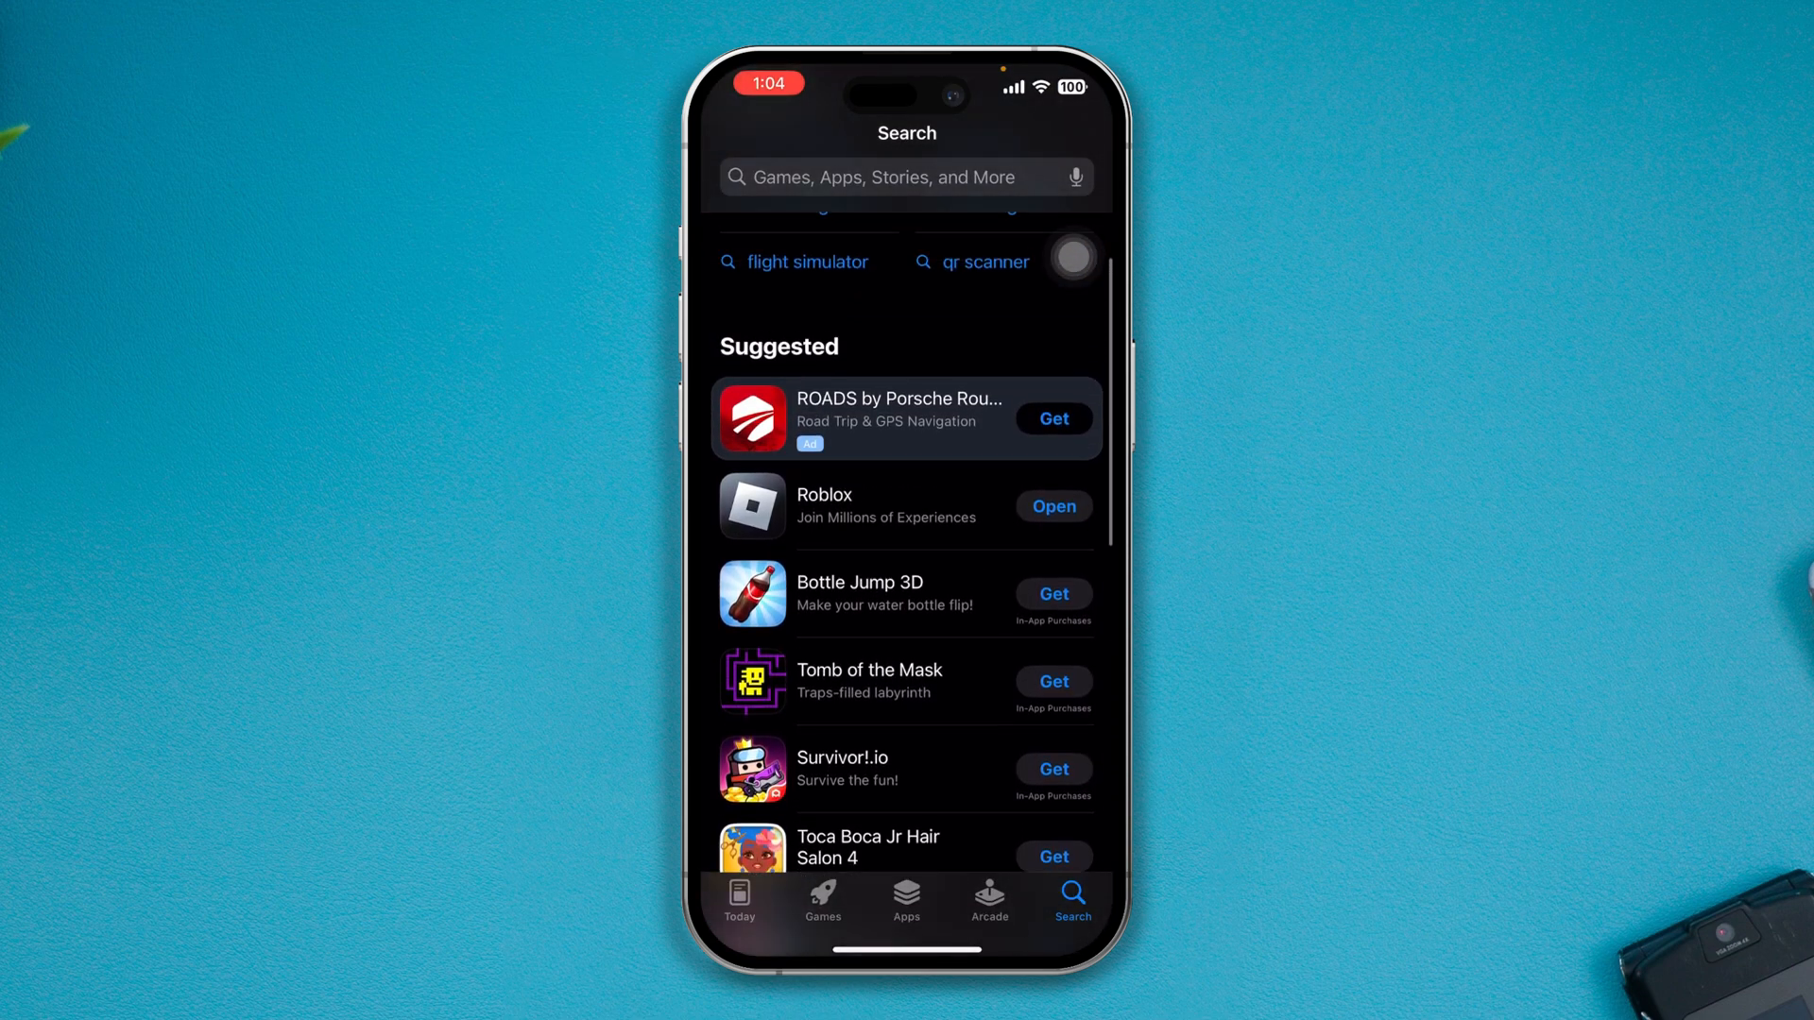
pyautogui.scroll(-3)
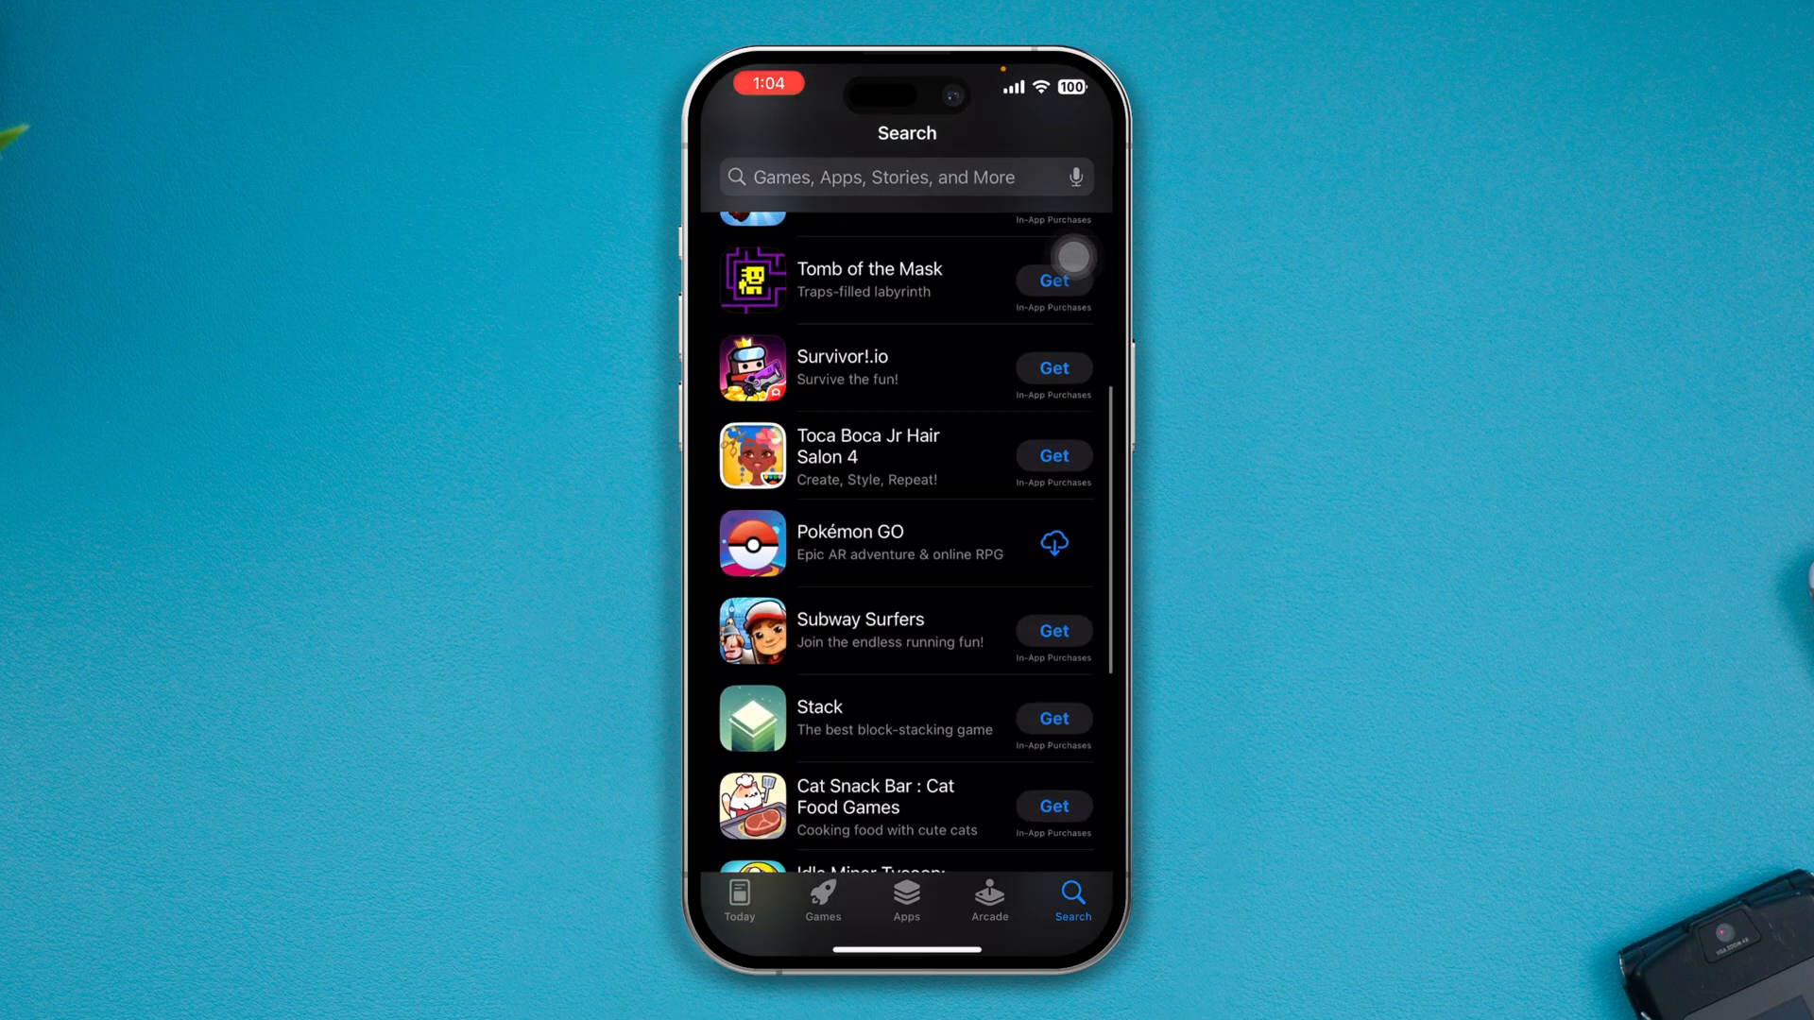
pyautogui.scroll(3)
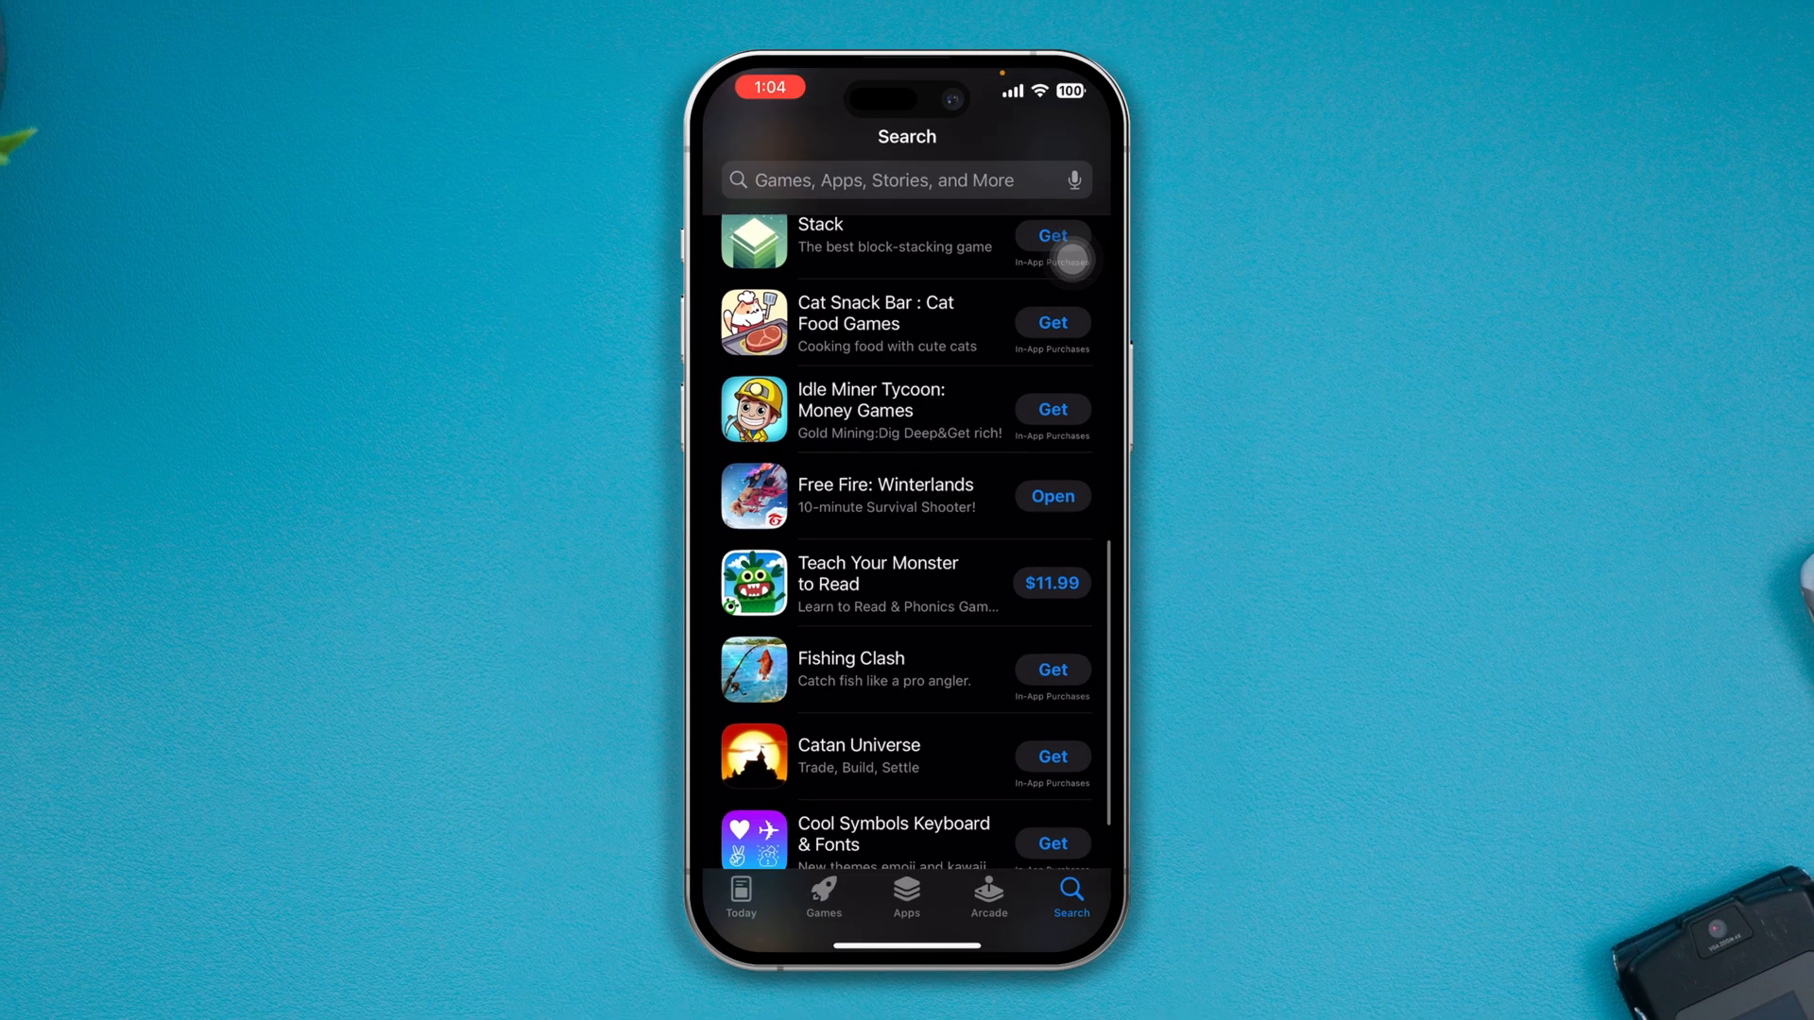
pyautogui.scroll(3)
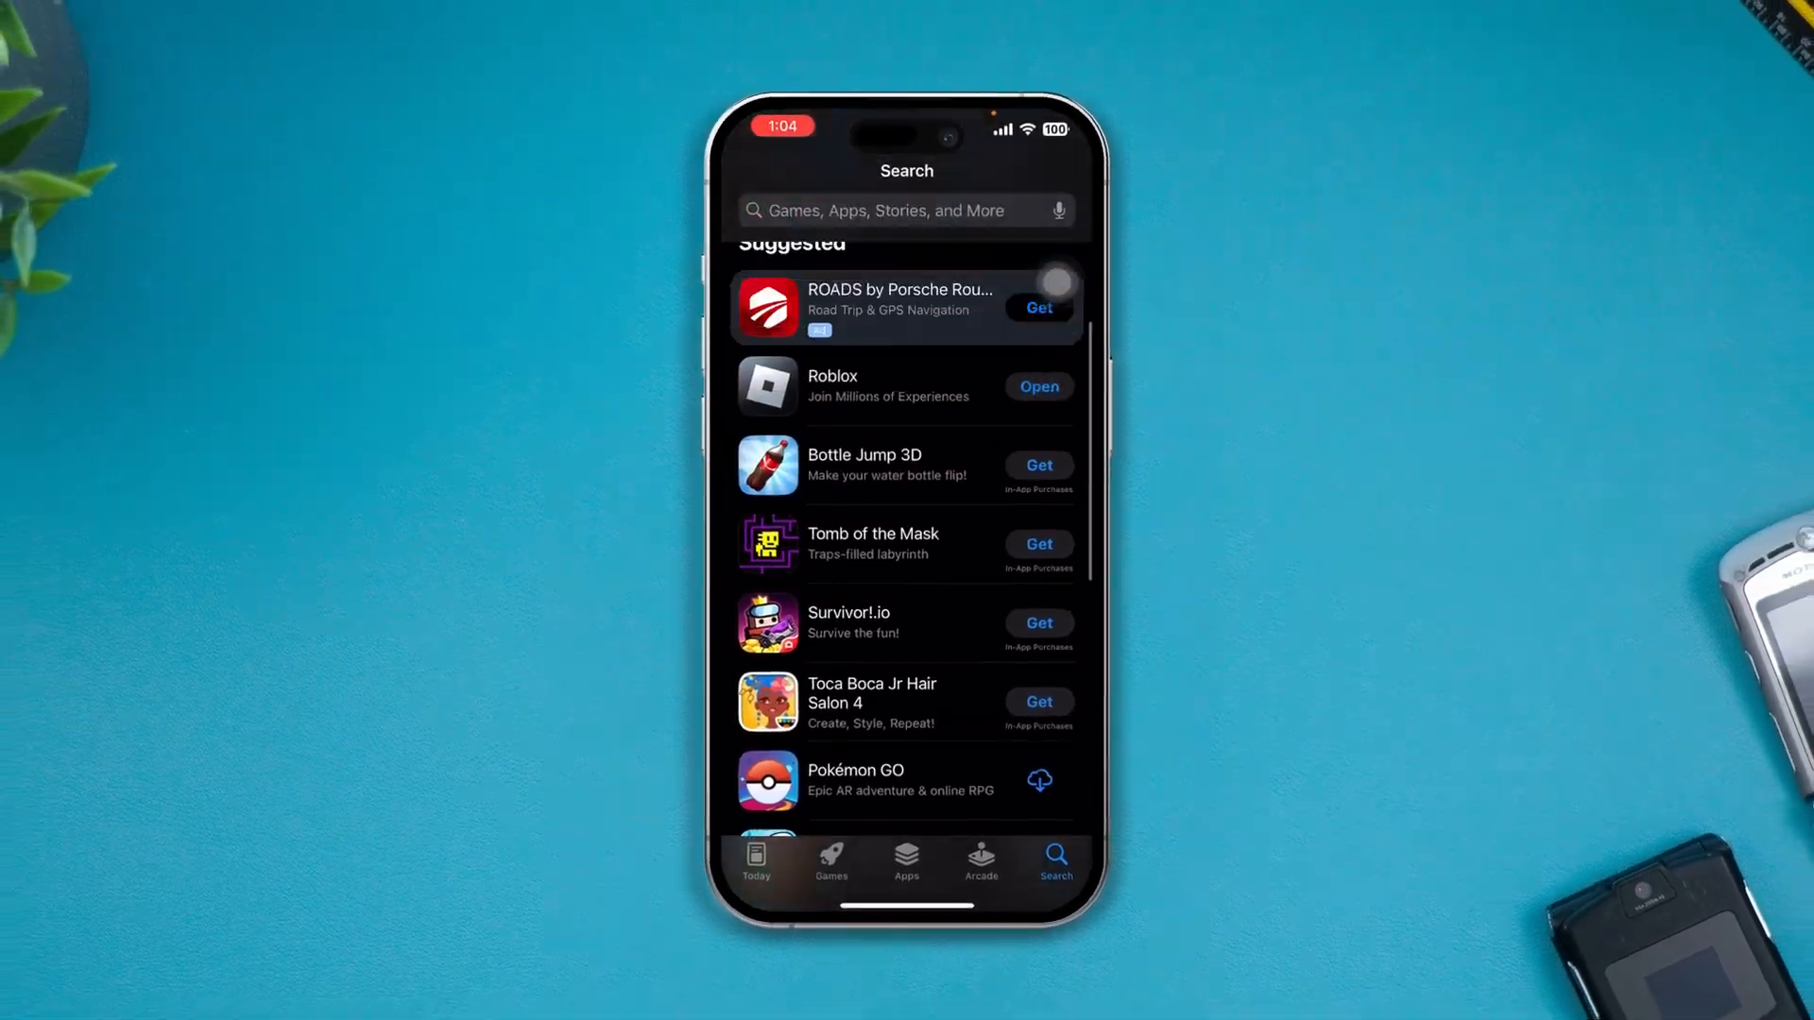
pyautogui.scroll(-3)
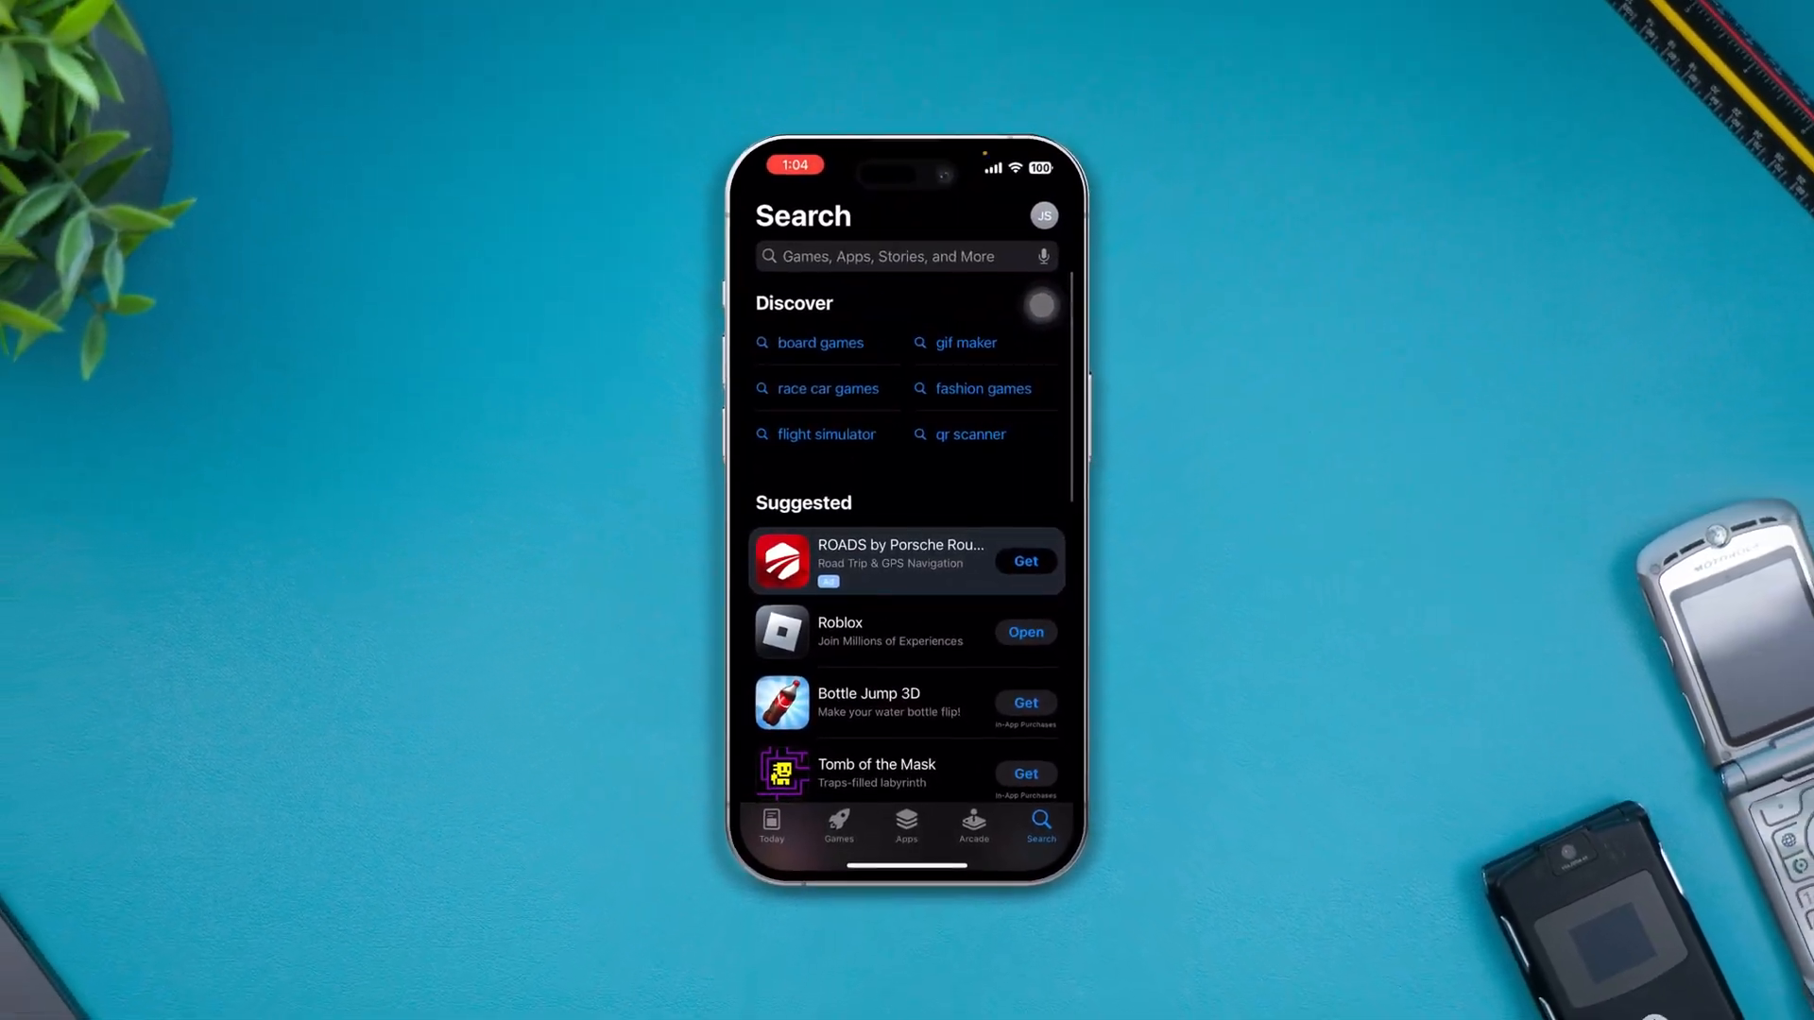